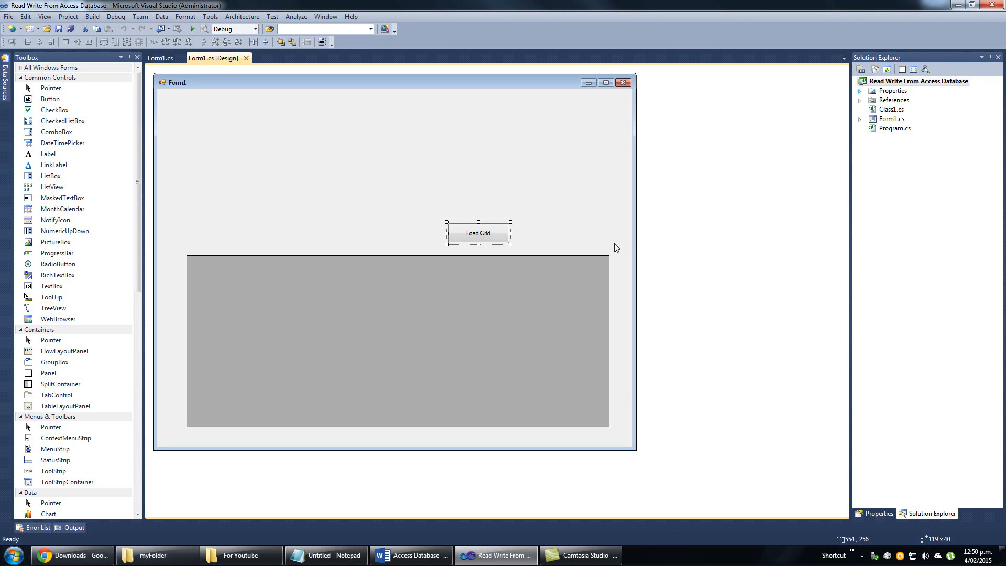
pyautogui.moveTo(629, 243)
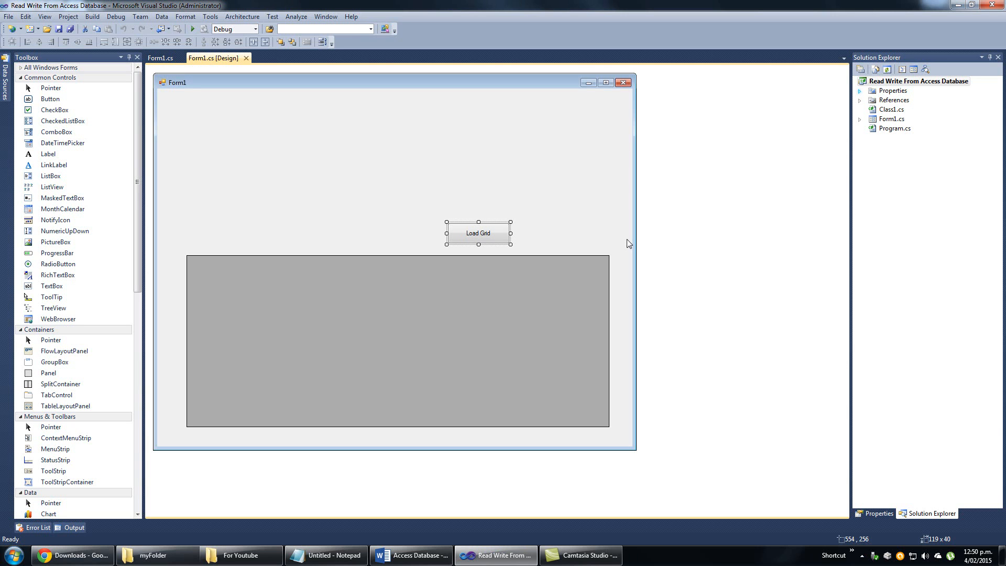
pyautogui.moveTo(543, 237)
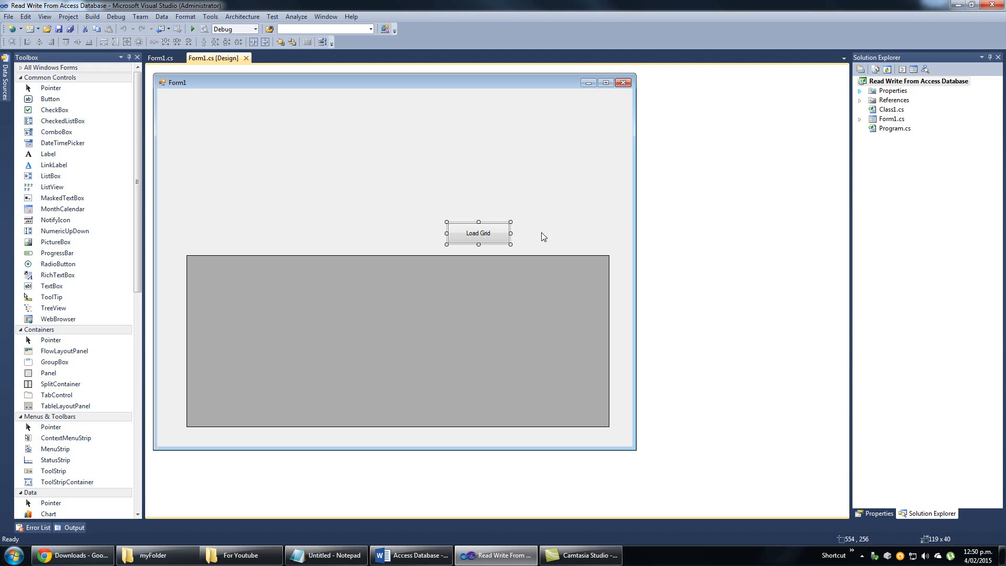
pyautogui.moveTo(192, 29)
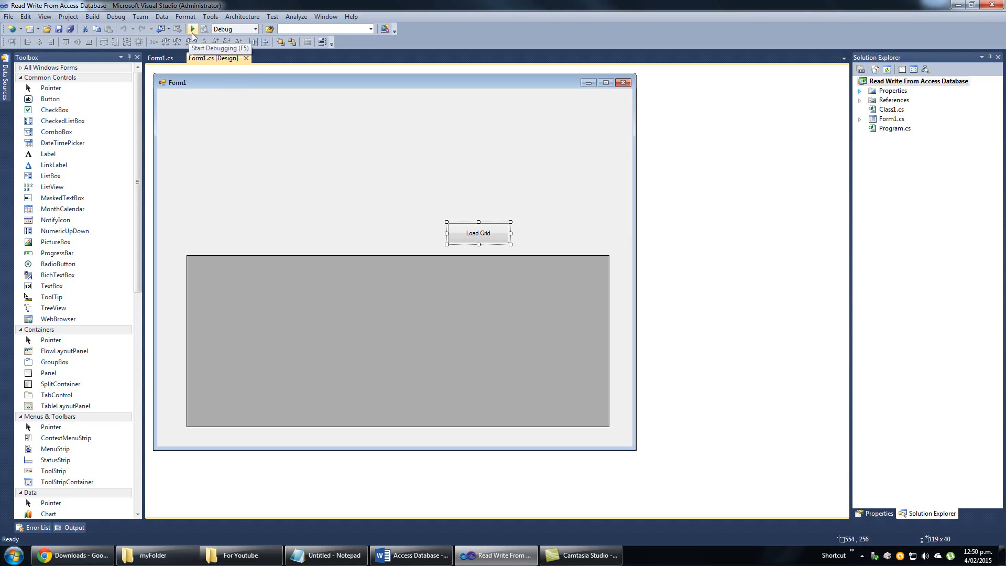
pyautogui.moveTo(479, 214)
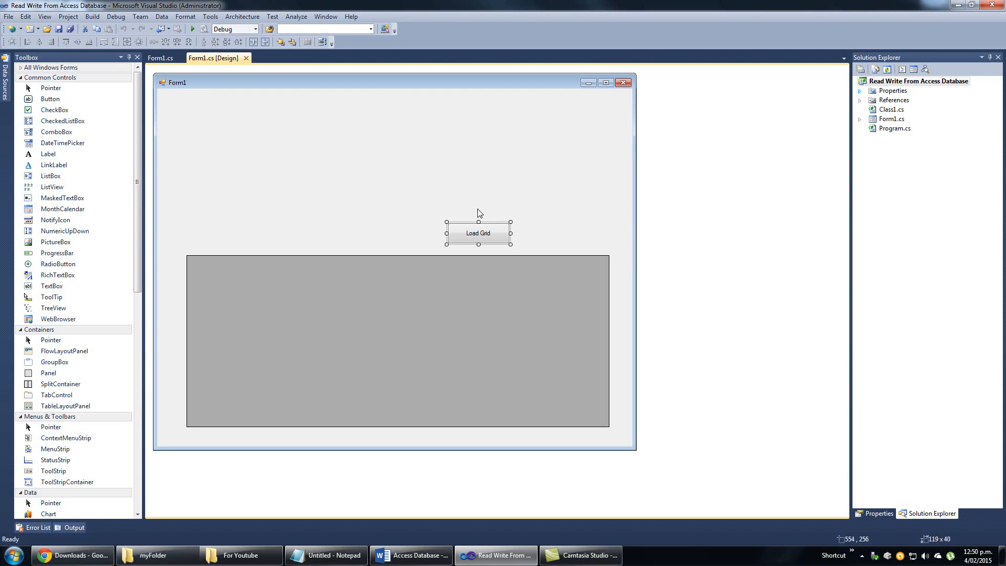
pyautogui.moveTo(577, 213)
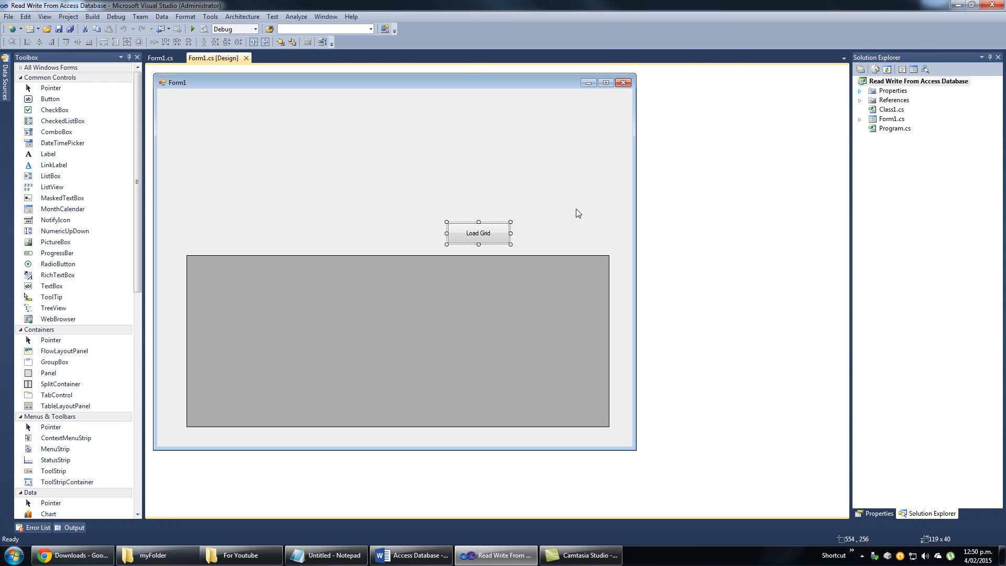
pyautogui.moveTo(245, 204)
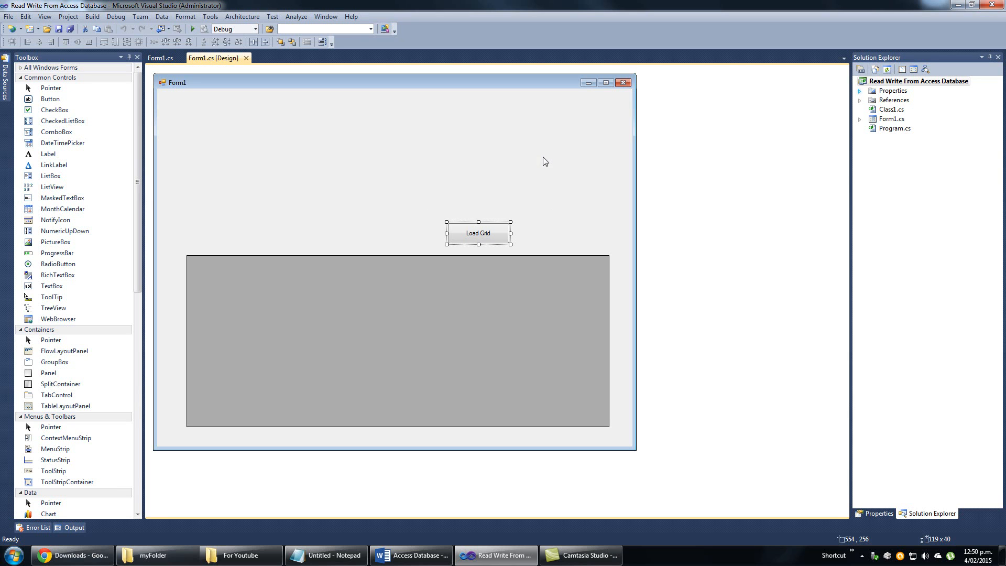
pyautogui.moveTo(504, 223)
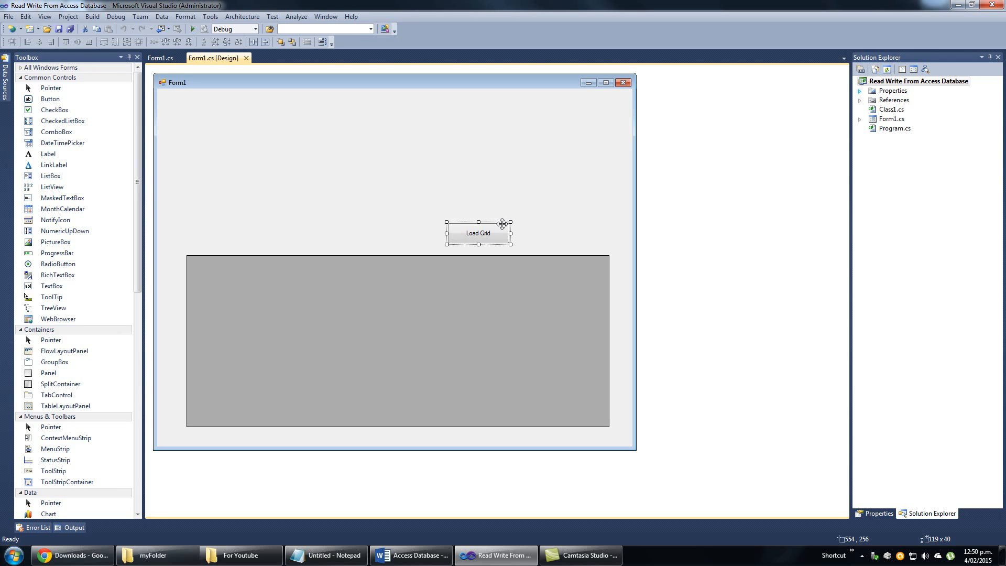
pyautogui.moveTo(570, 235)
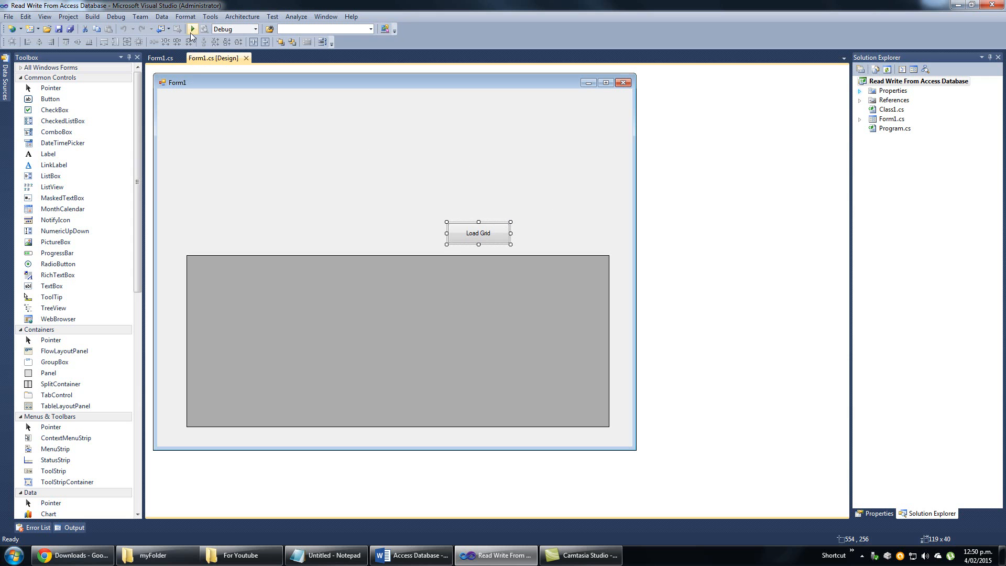
pyautogui.click(191, 28)
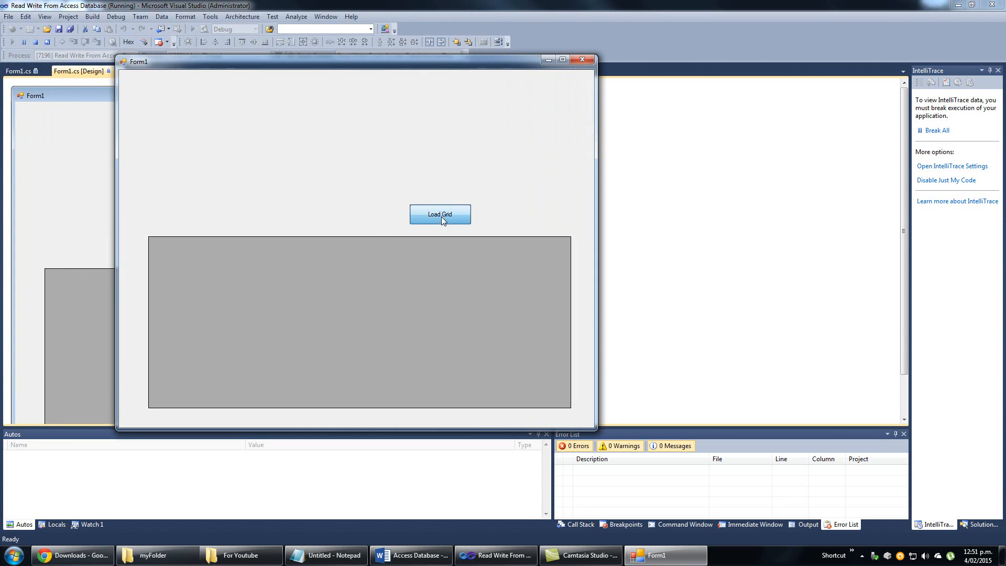
pyautogui.click(440, 214)
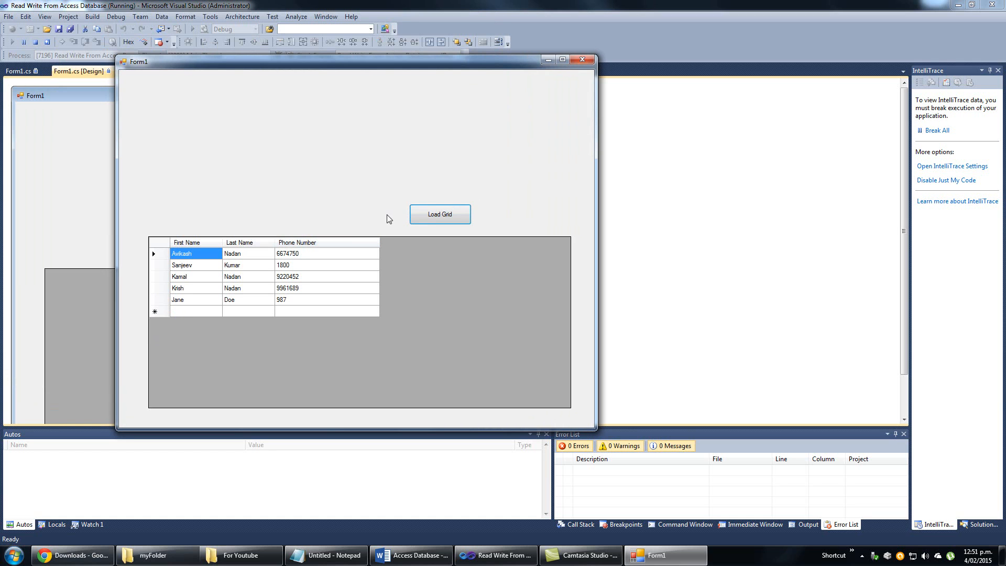
pyautogui.moveTo(332, 155)
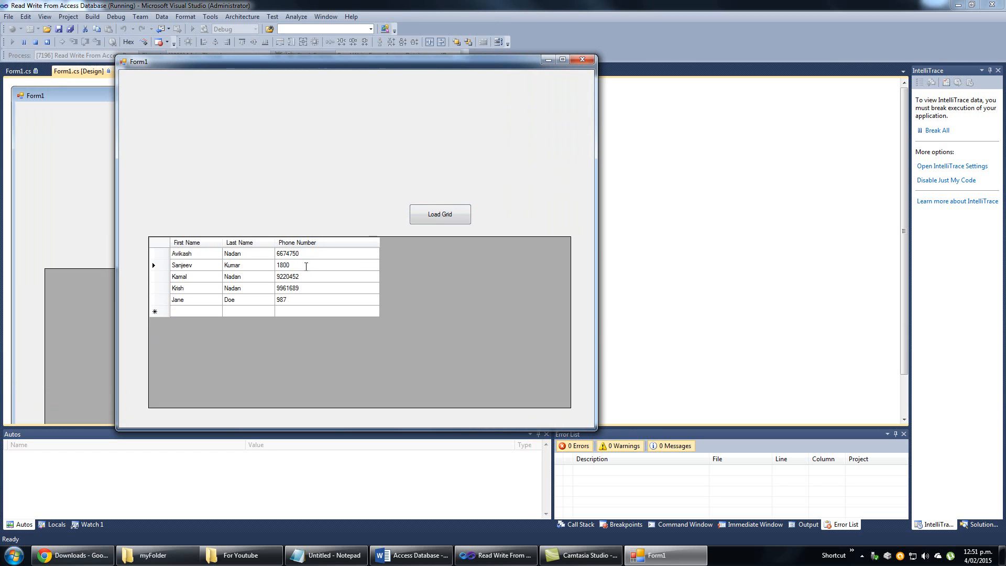
pyautogui.doubleClick(283, 264)
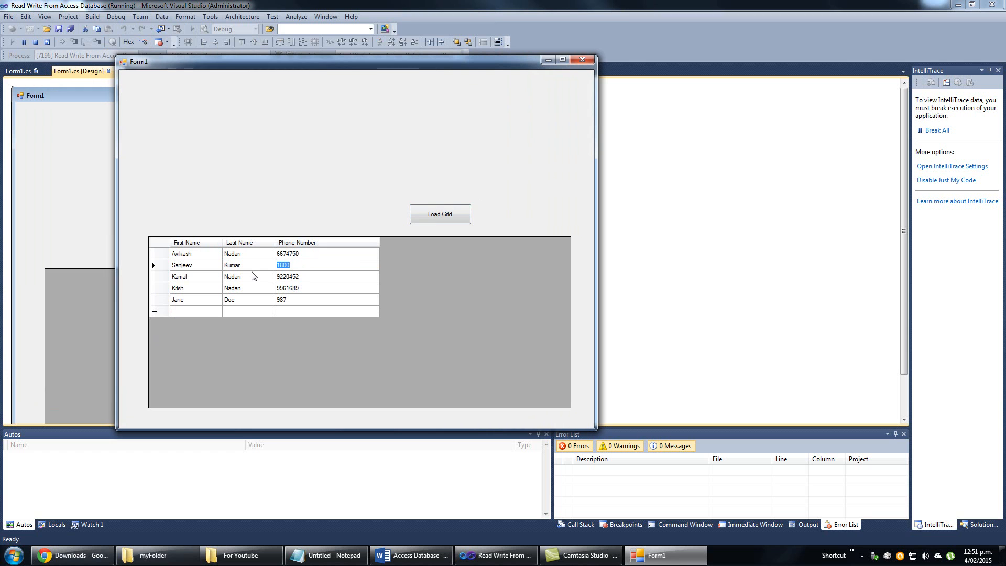
pyautogui.write('999999')
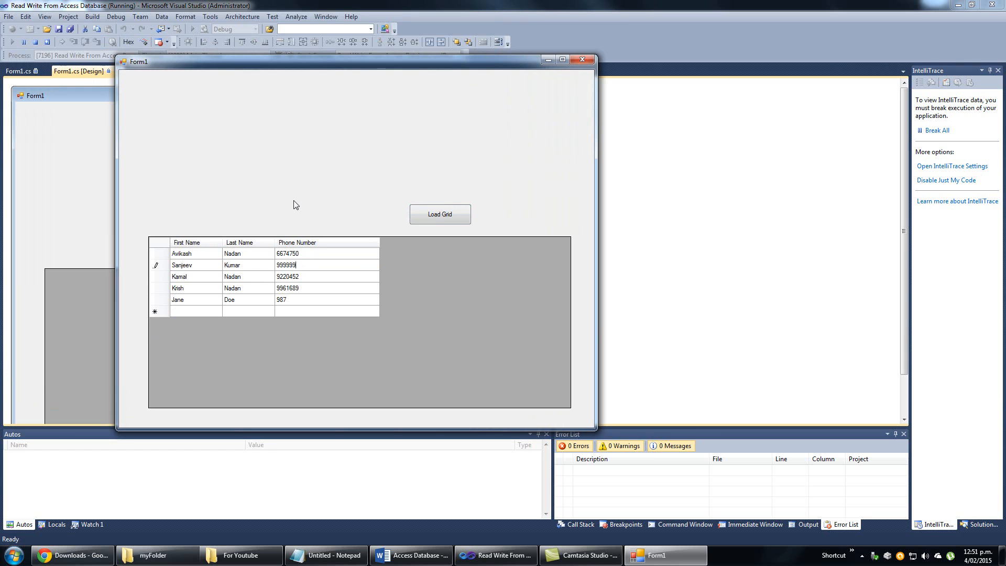
pyautogui.click(305, 276)
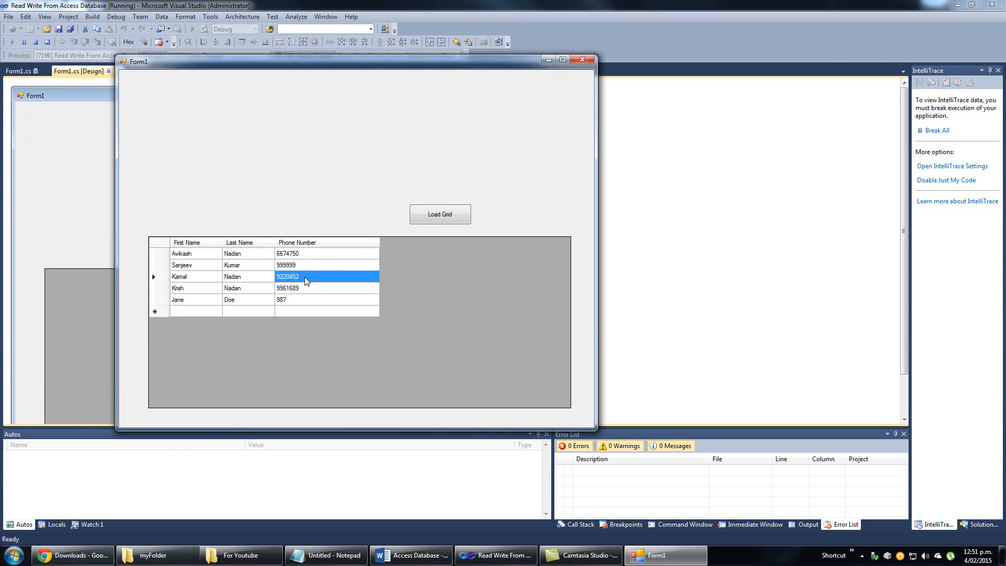
pyautogui.moveTo(441, 214)
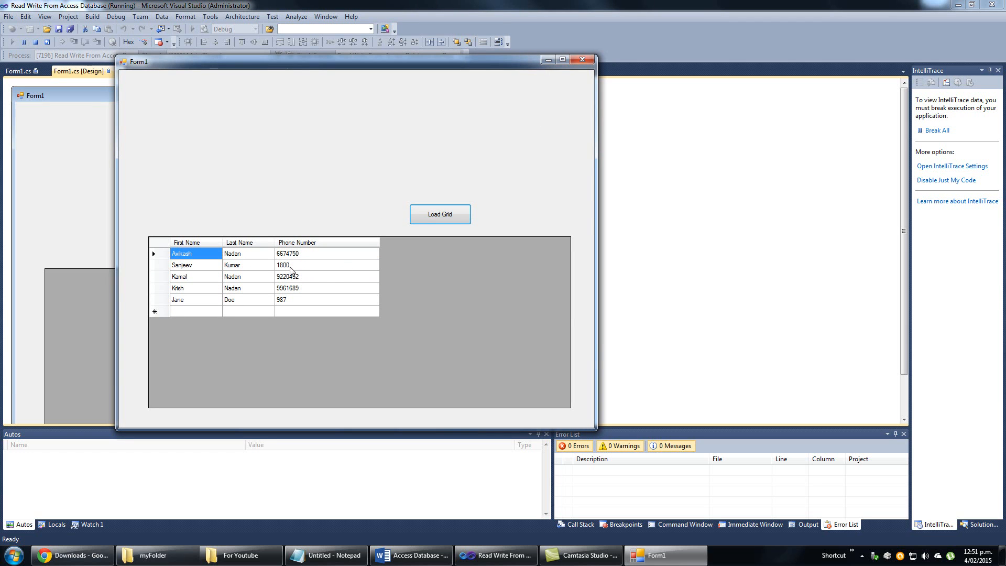
pyautogui.moveTo(225, 264)
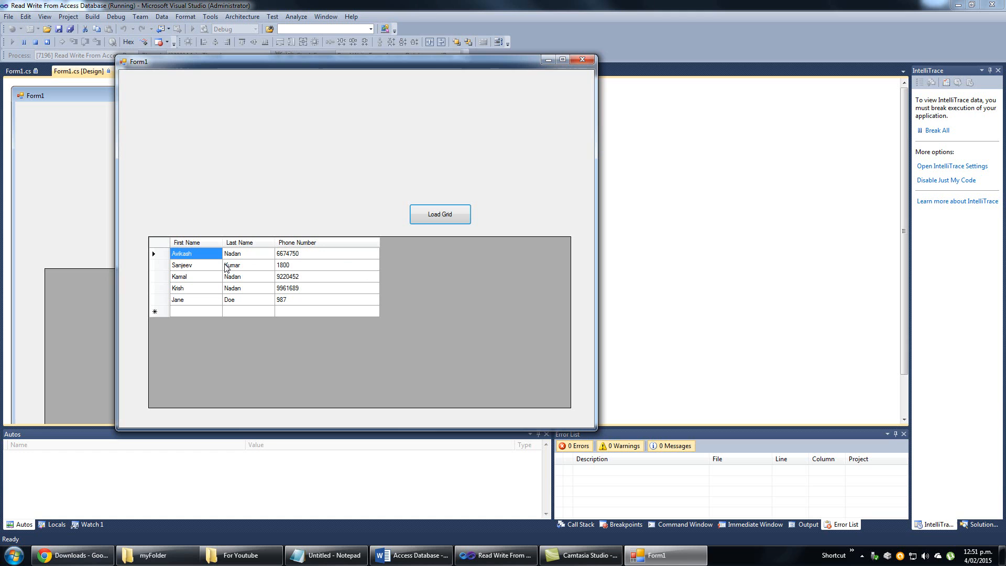
pyautogui.moveTo(441, 306)
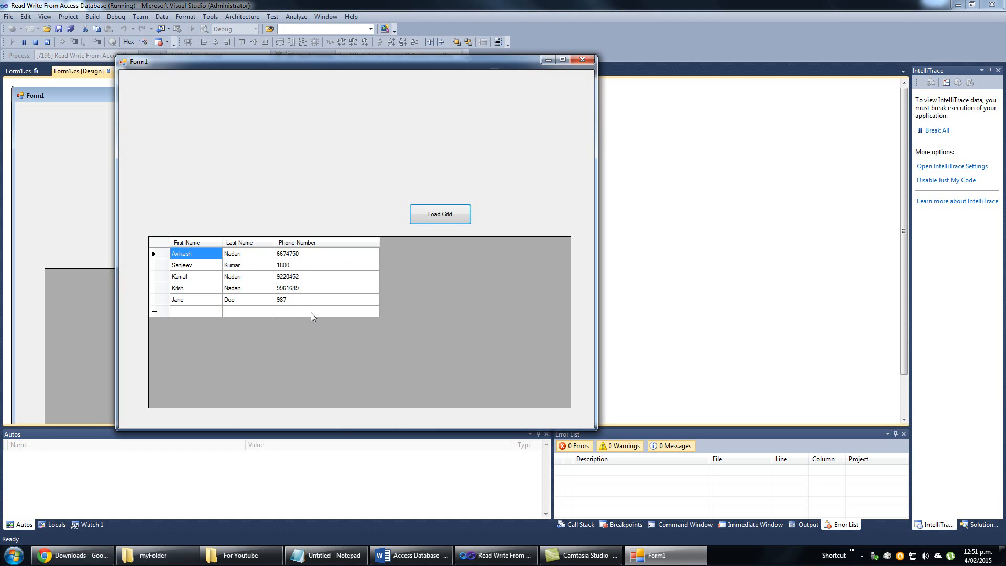
pyautogui.click(180, 276)
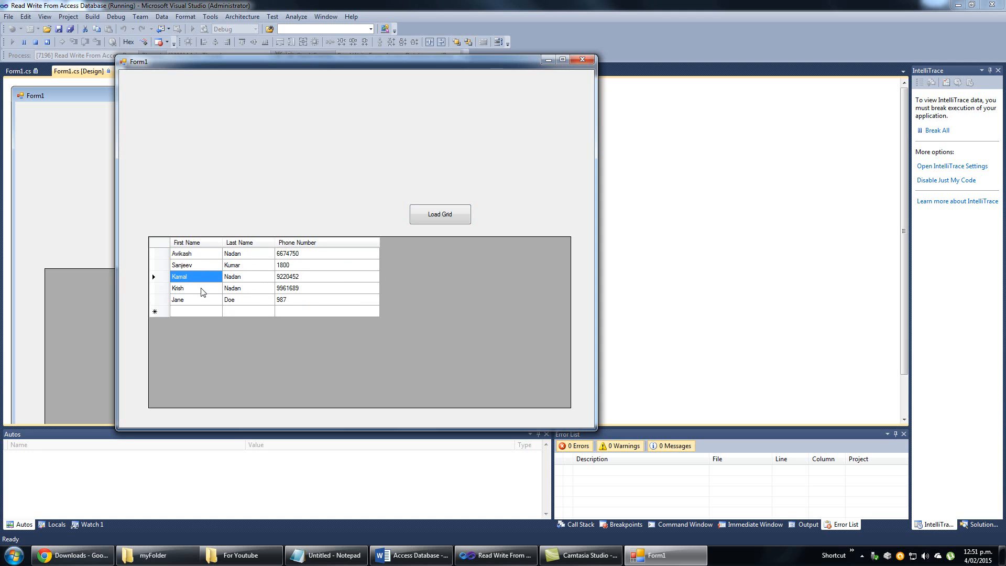
pyautogui.moveTo(256, 302)
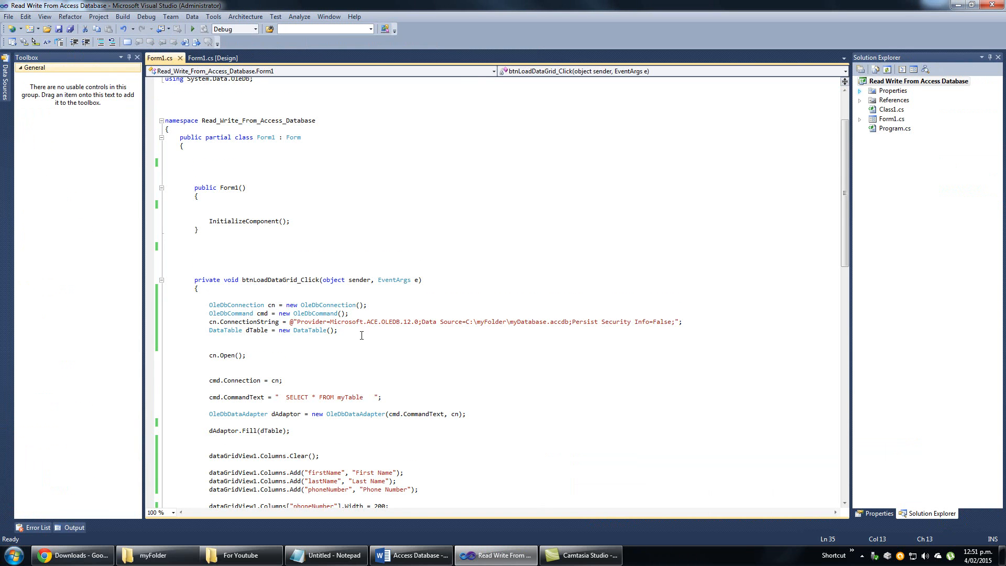
# Review the btnLoadDataGrid_Click code down to its Rows.Add loop, then rerun the form.
pyautogui.scroll(-3)
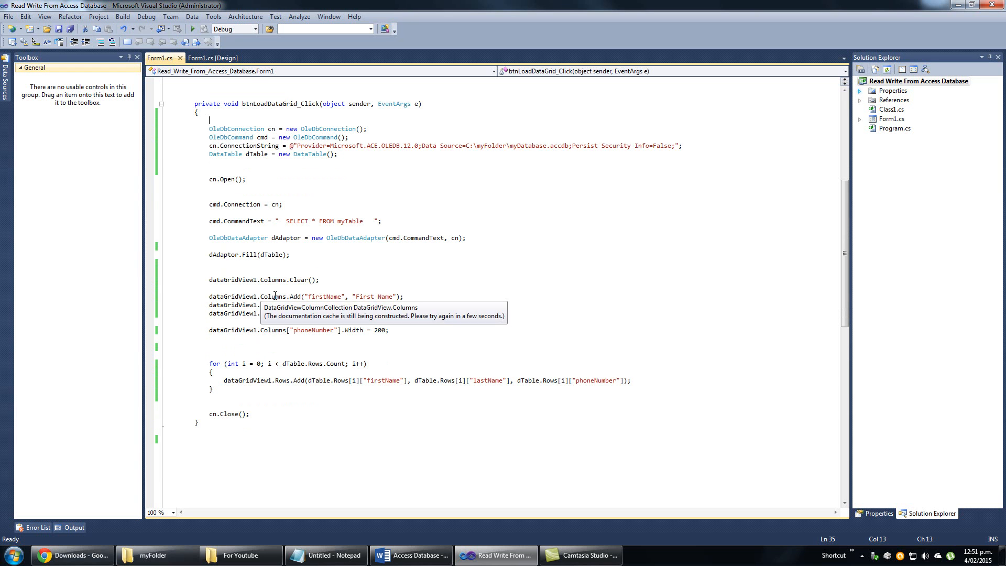
pyautogui.scroll(-3)
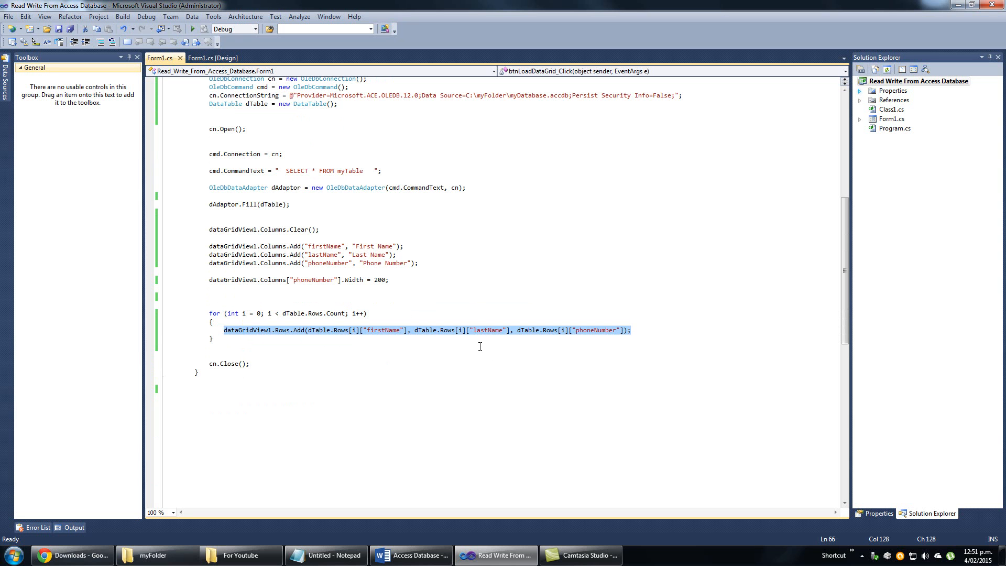
pyautogui.click(214, 58)
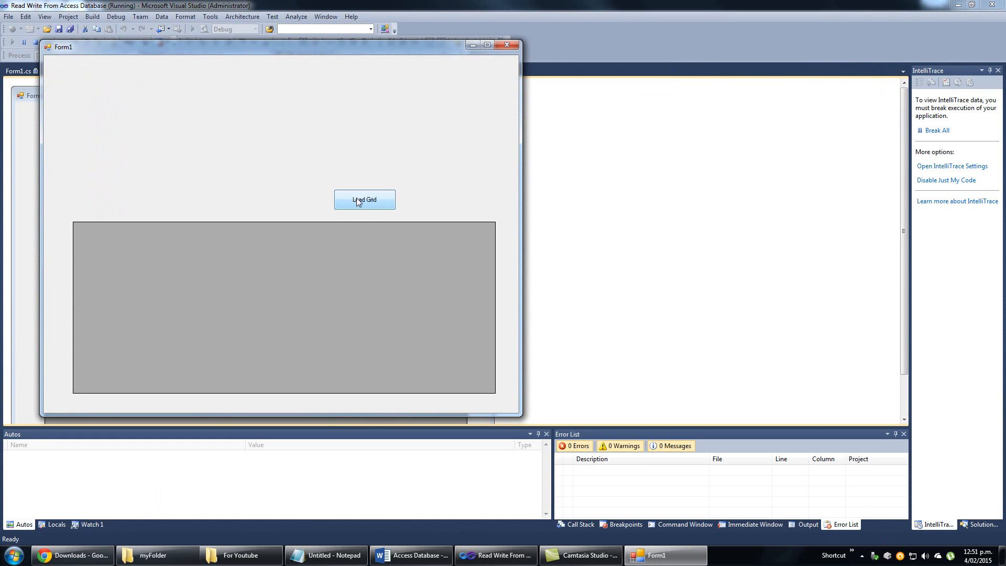
# Load the grid, overwrite Krish's first name with 8575, and reload to restore the original names.
pyautogui.click(364, 199)
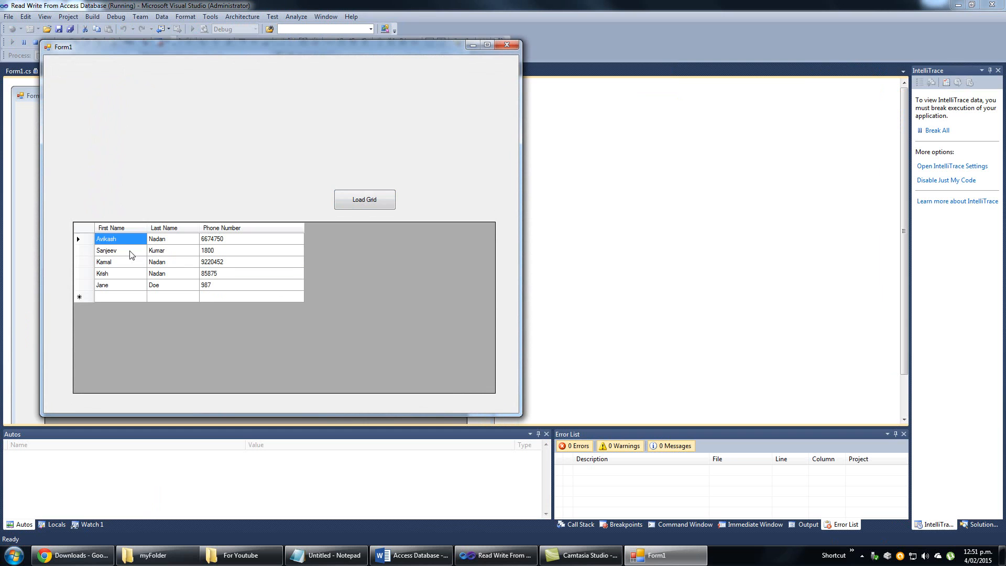
pyautogui.click(121, 273)
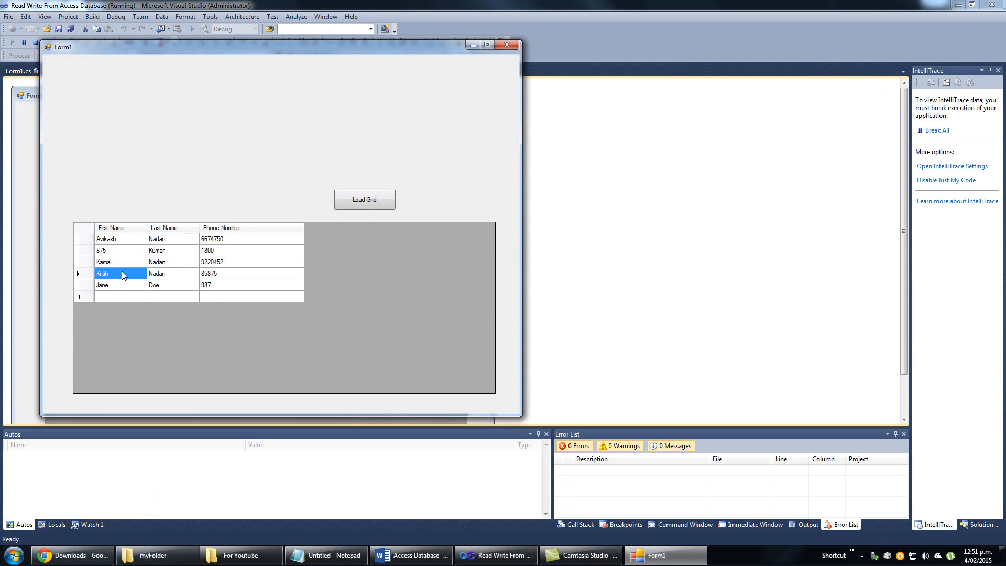
pyautogui.write('8575')
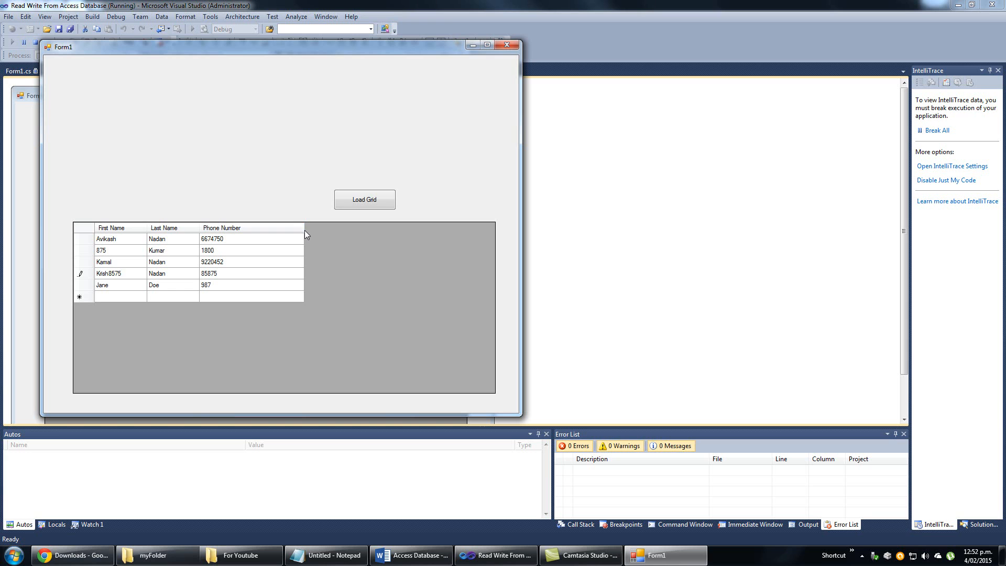
pyautogui.click(365, 200)
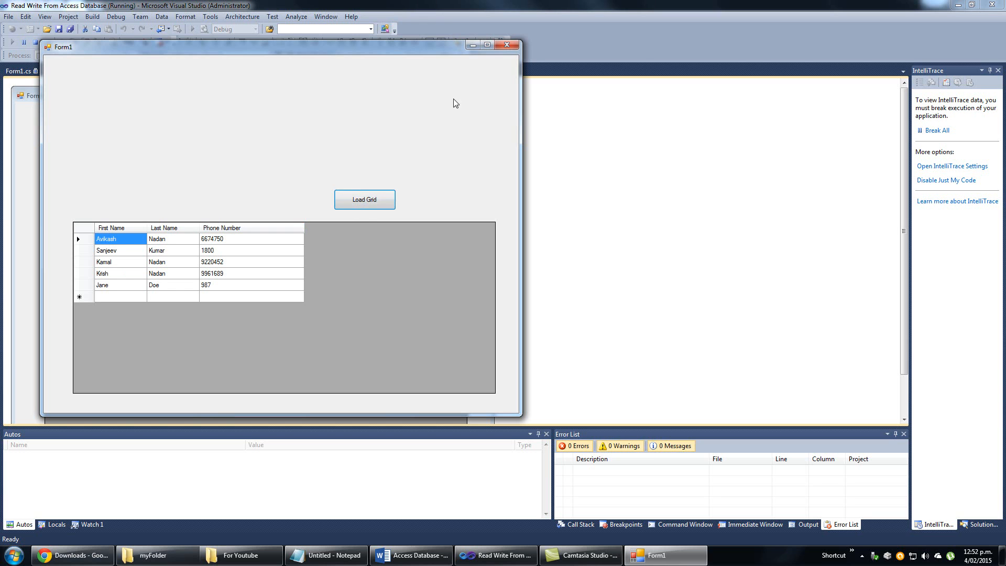
pyautogui.moveTo(528, 103)
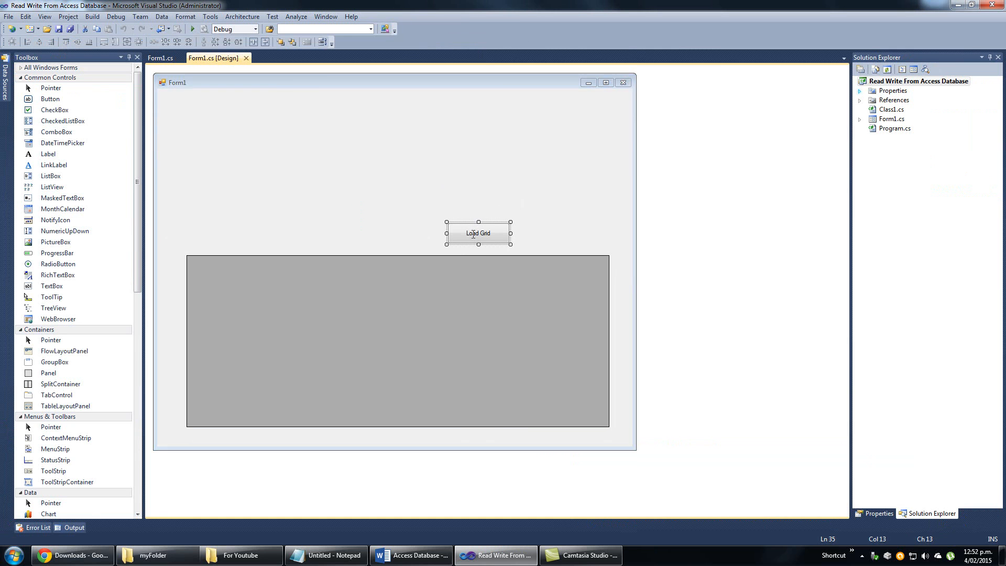
# Delete the Columns.Add lines and row-filling for loop from btnLoadDataGrid_Click.
pyautogui.doubleClick(477, 232)
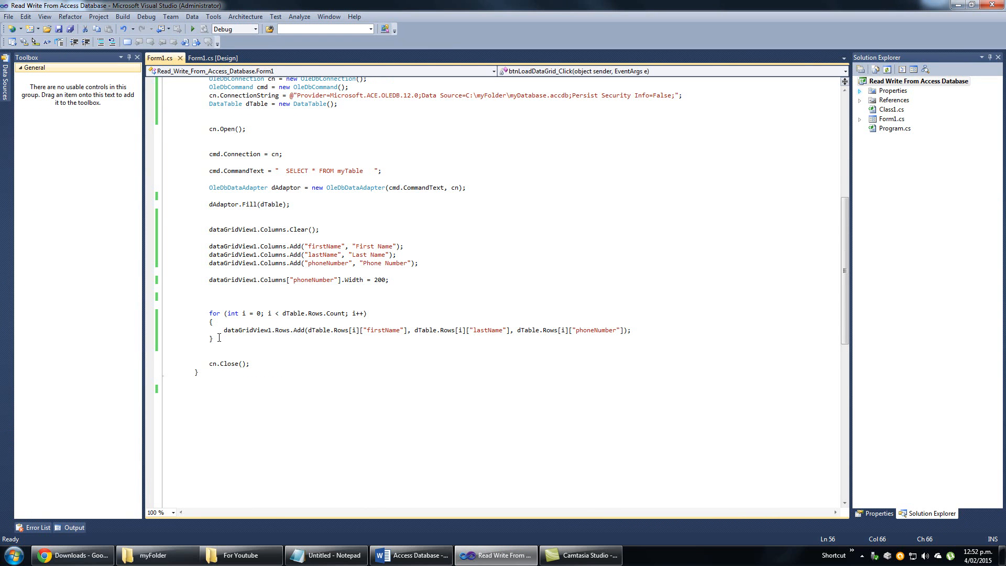
pyautogui.moveTo(218, 338); pyautogui.dragTo(196, 313)
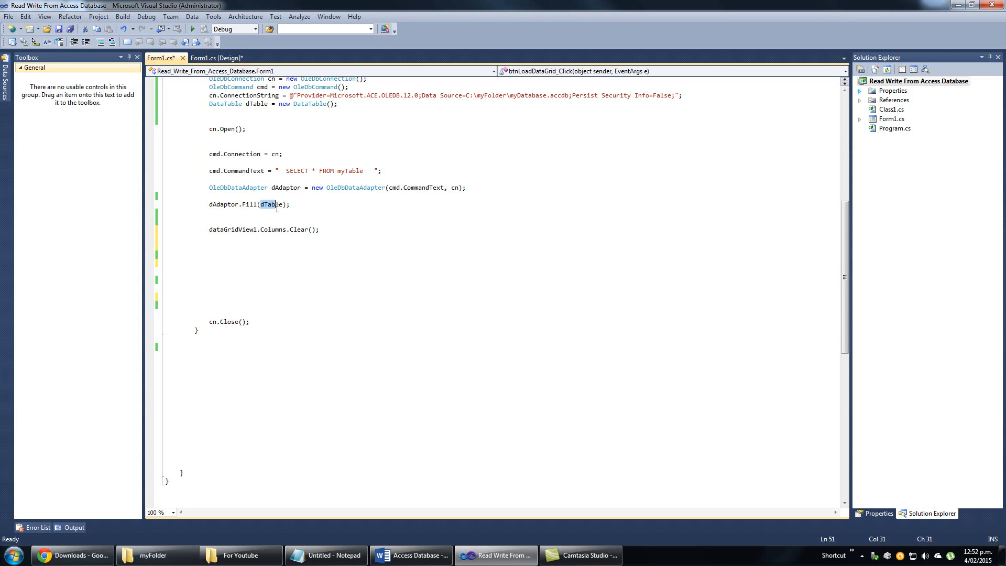
# Add 'dataGridView1.DataSource = dTable;' after the Columns.Clear() call.
pyautogui.click(282, 220)
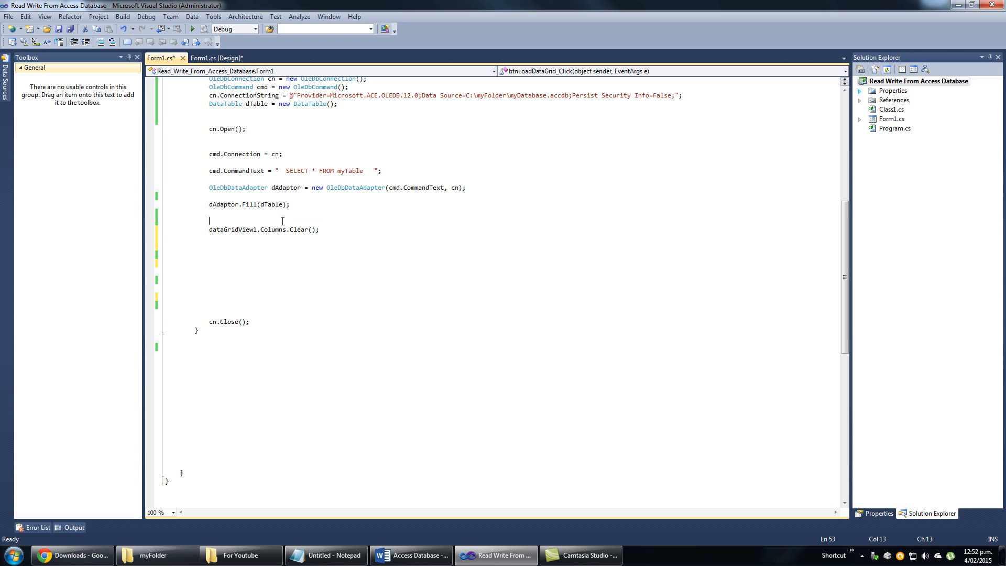
pyautogui.moveTo(287, 171); pyautogui.dragTo(363, 171)
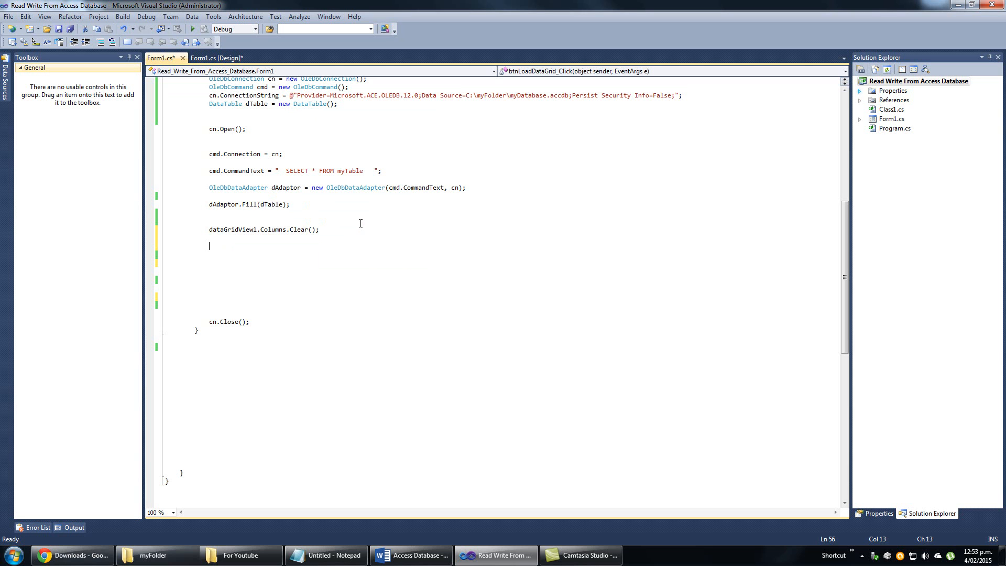
pyautogui.write('dataGridView1.')
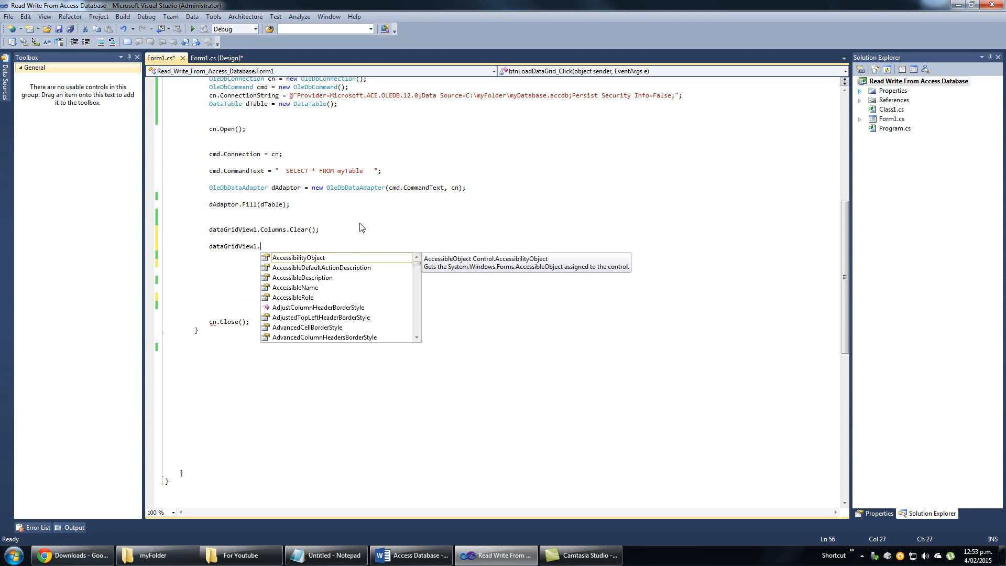
pyautogui.write('dat')
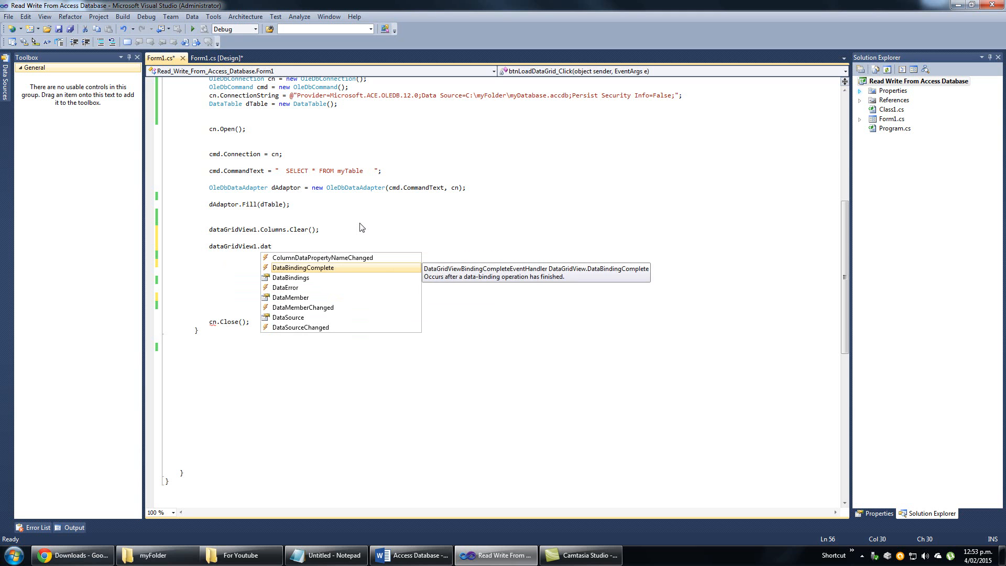
pyautogui.write('s')
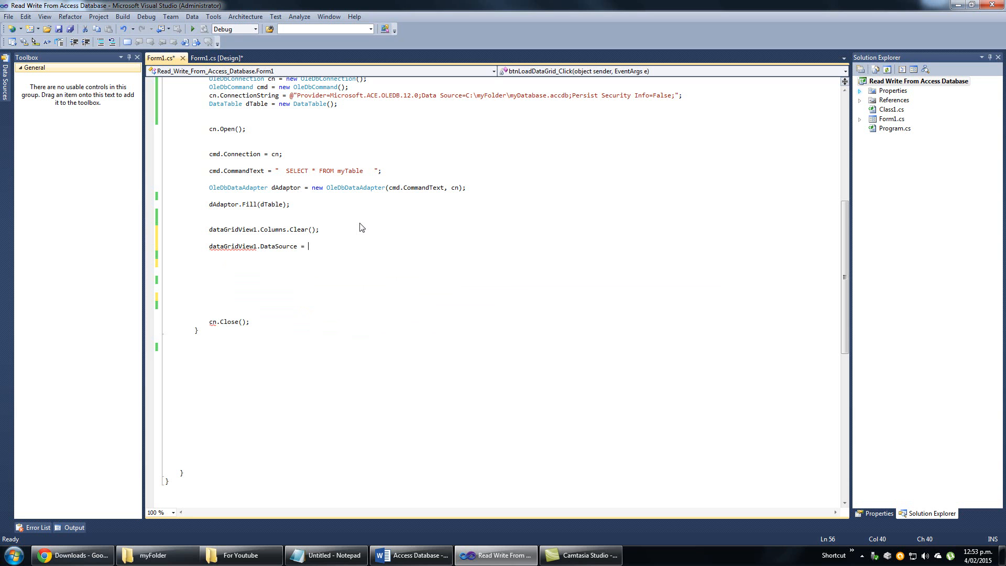
pyautogui.write('dt')
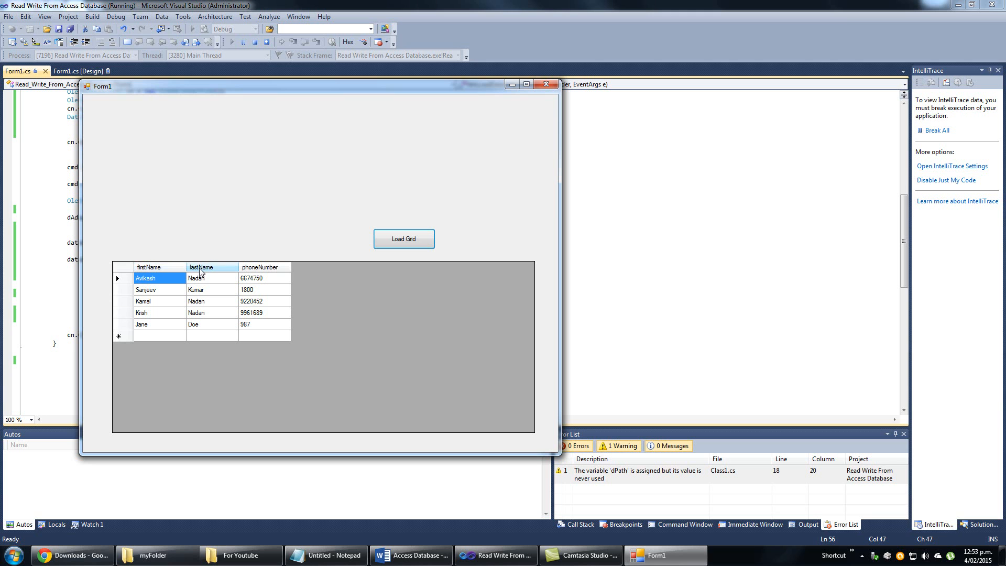
pyautogui.click(210, 301)
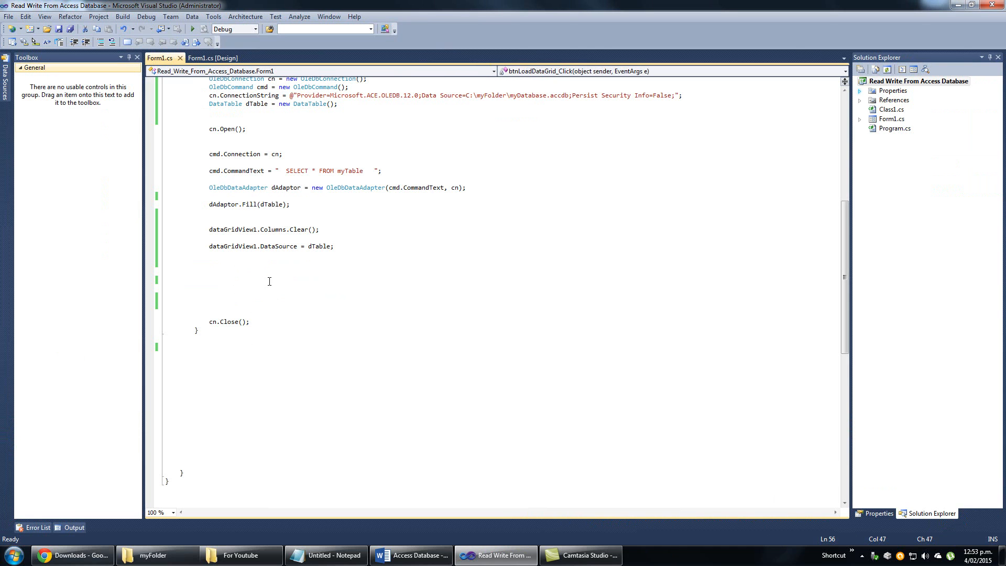
pyautogui.click(334, 246)
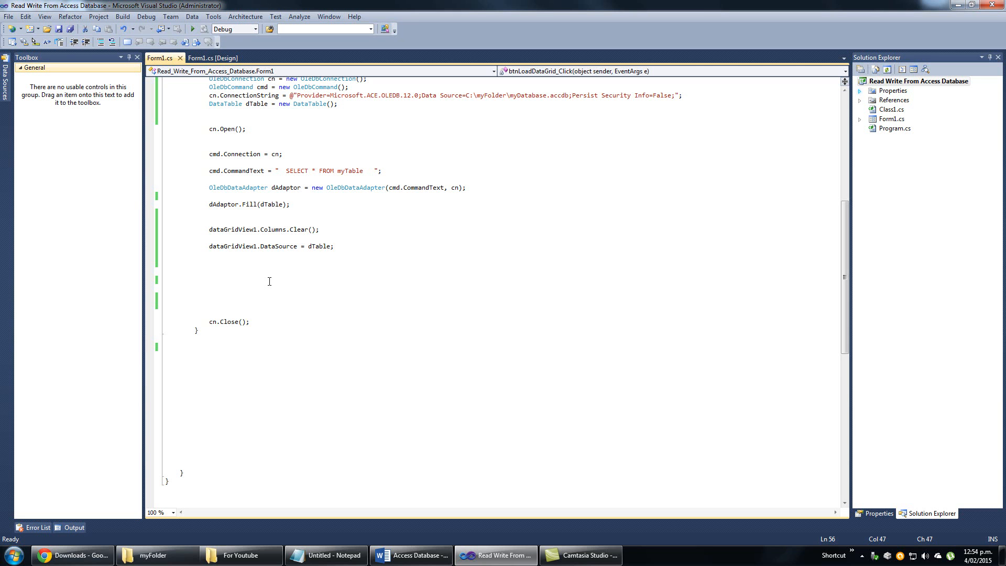
pyautogui.click(334, 246)
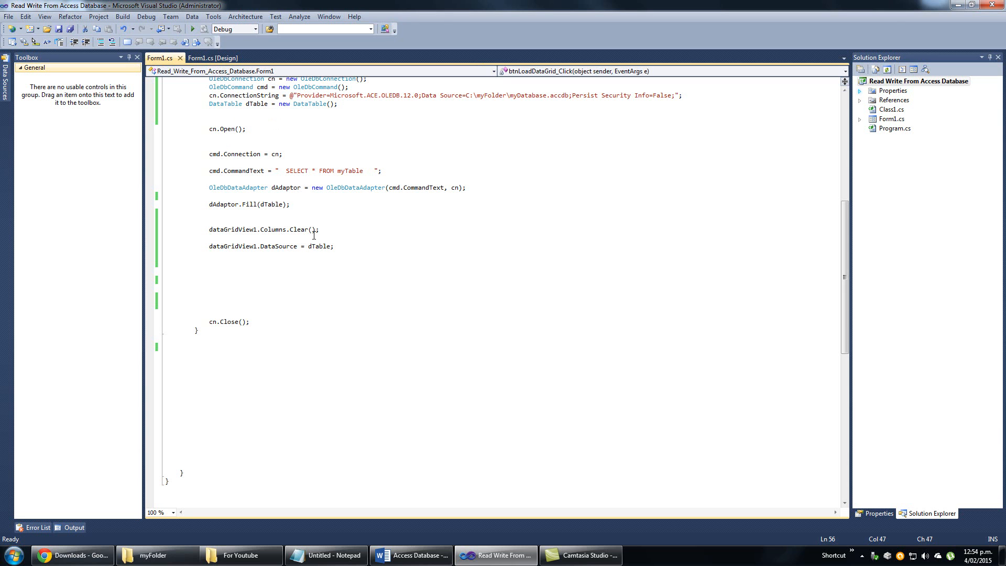
# Draw a new button left of Load Grid, name it btnSaveGrid with text Save Grid, and generate its click handler.
pyautogui.click(214, 58)
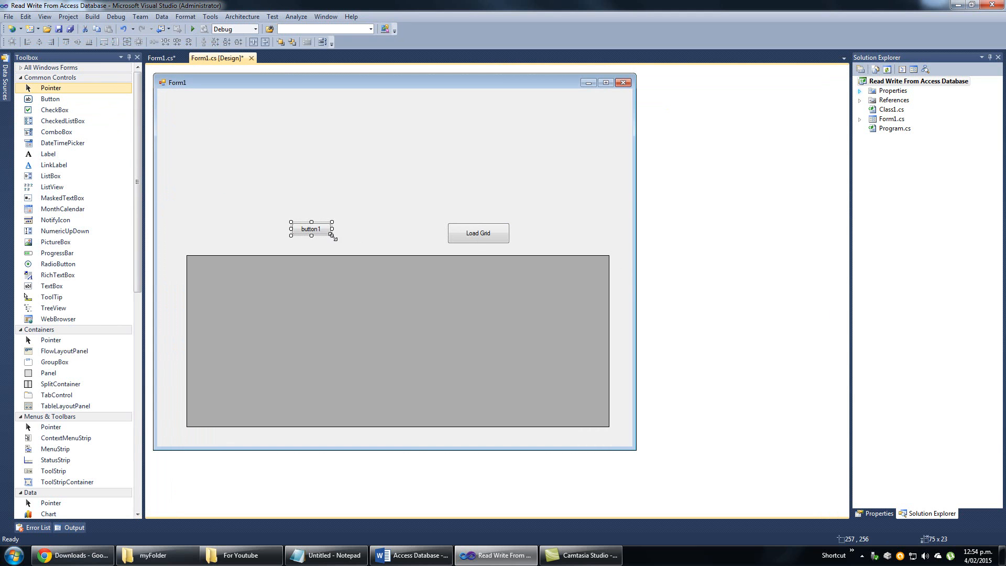
pyautogui.moveTo(334, 238); pyautogui.dragTo(362, 245)
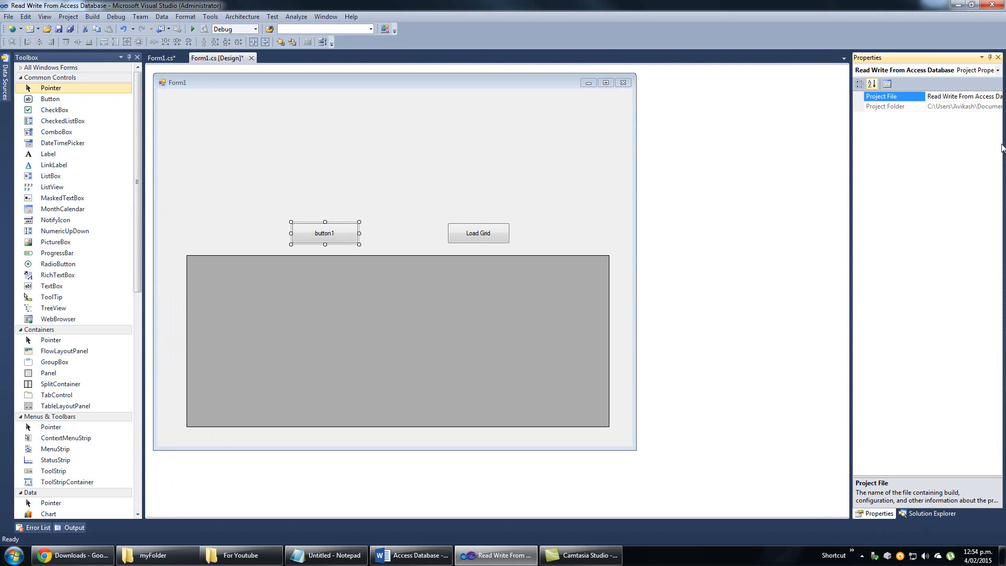
pyautogui.click(324, 233)
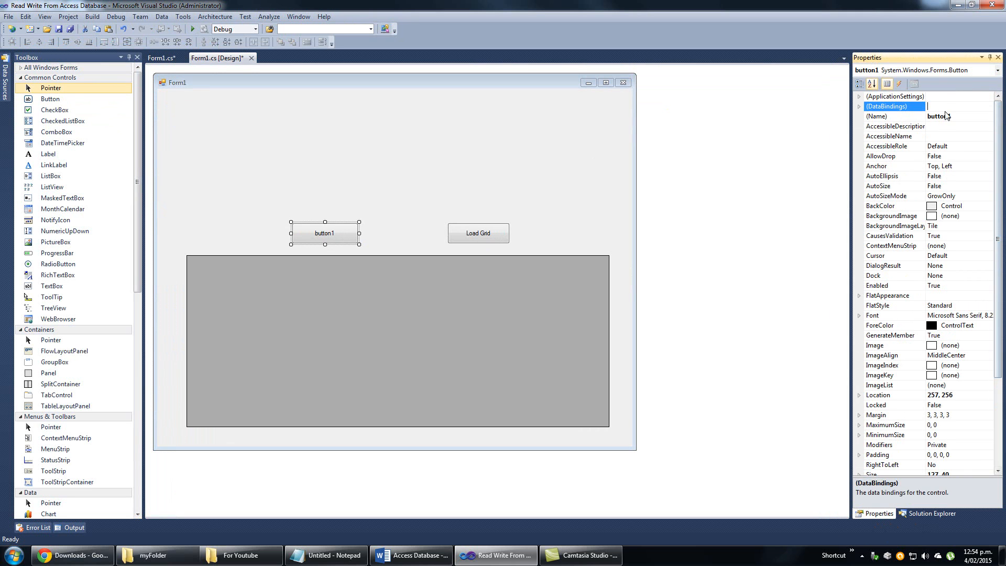
pyautogui.click(878, 116)
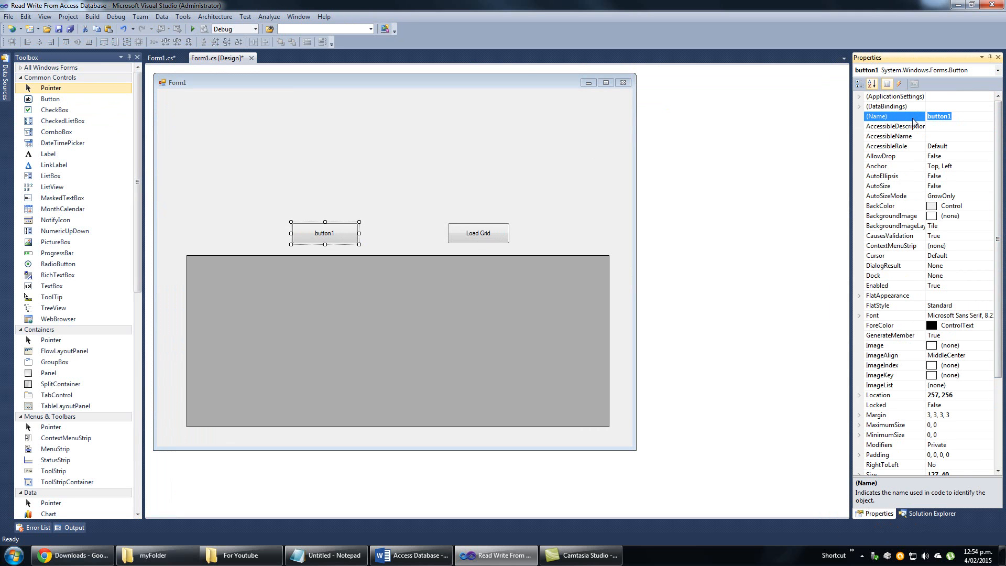
pyautogui.write('btnS')
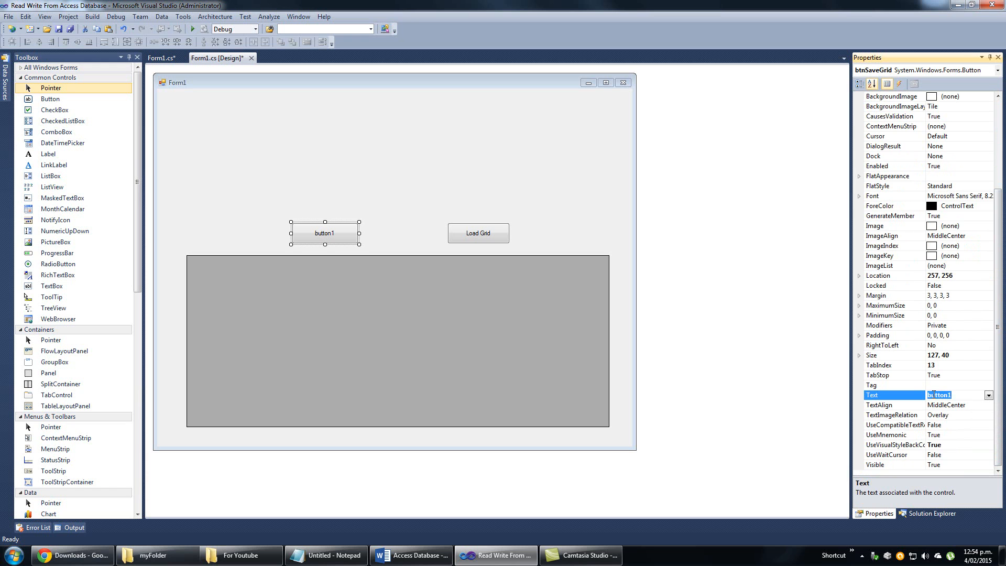
pyautogui.write('Save G')
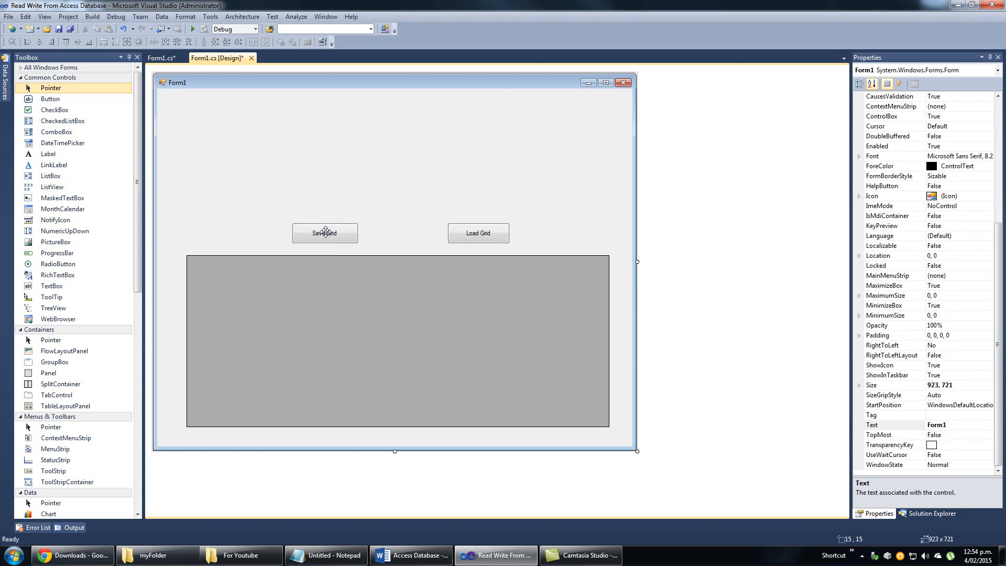
pyautogui.doubleClick(325, 233)
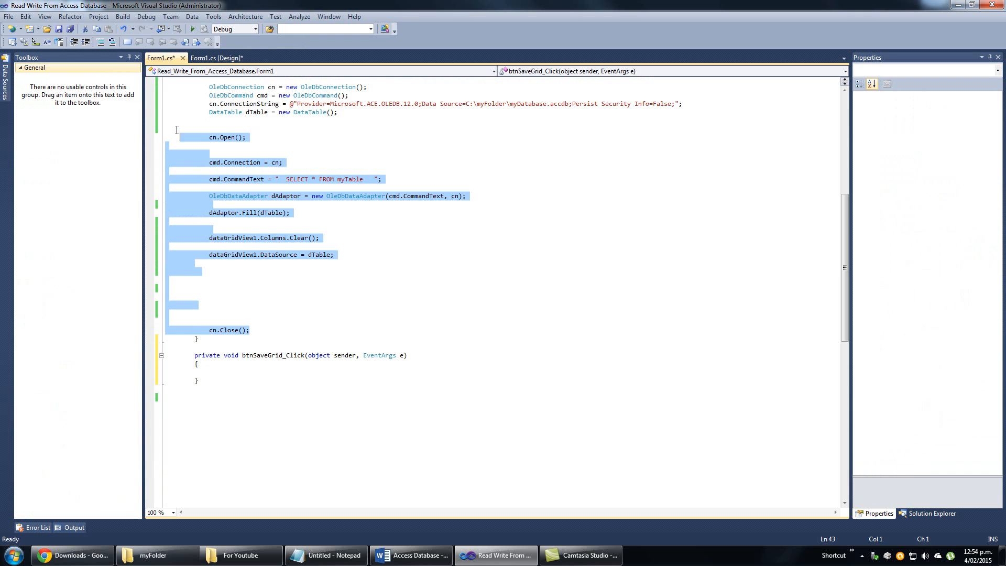
# Copy the loading code into btnSaveGrid_Click and remove its local 'DataTable dTable' declaration.
pyautogui.scroll(3)
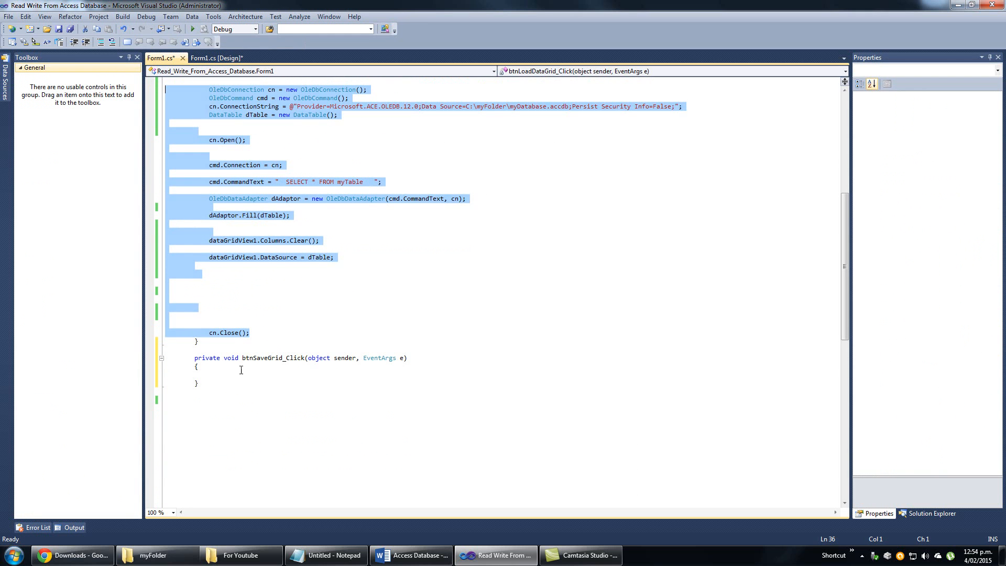
pyautogui.click(209, 391)
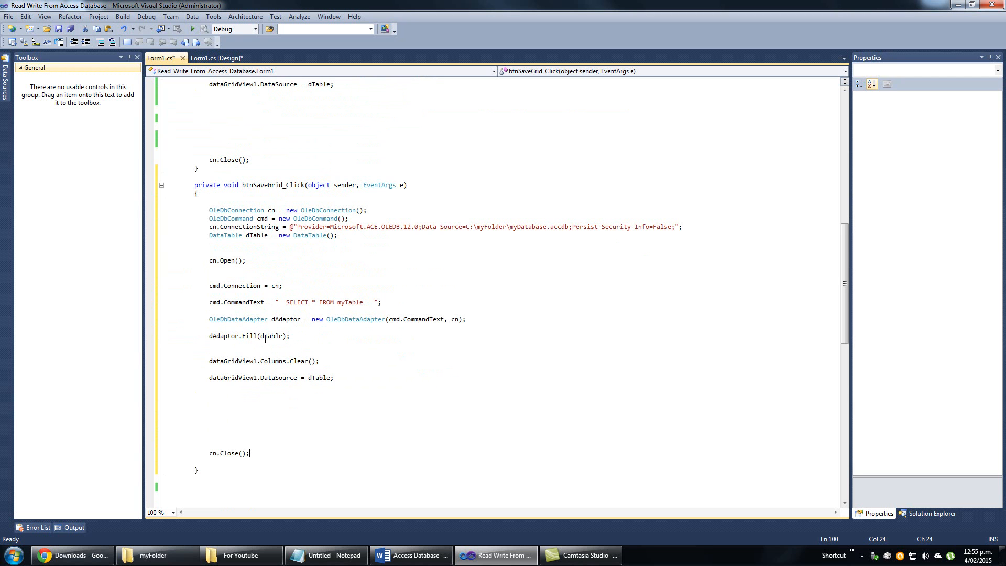
pyautogui.moveTo(268, 336)
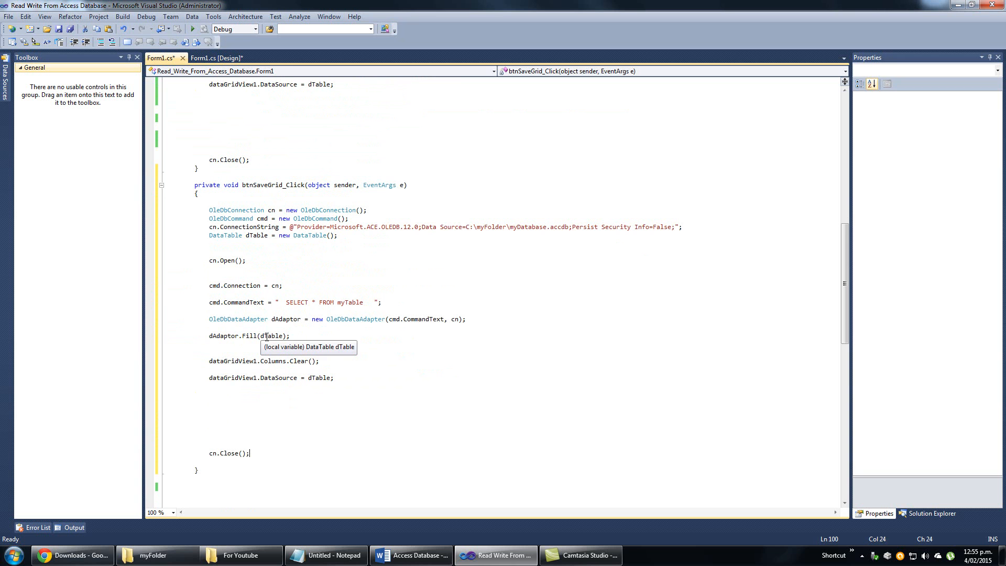
pyautogui.moveTo(268, 335)
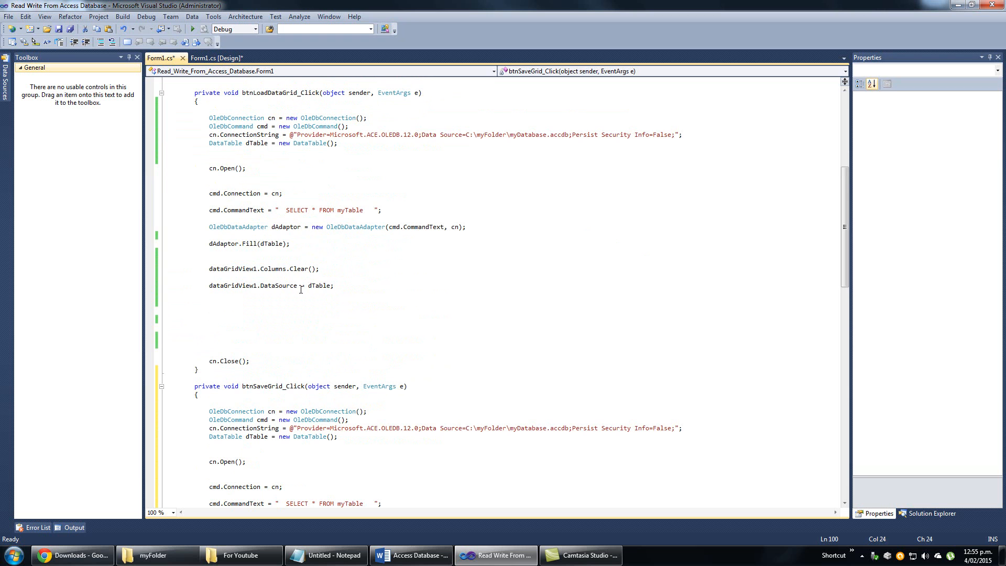
pyautogui.moveTo(283, 266)
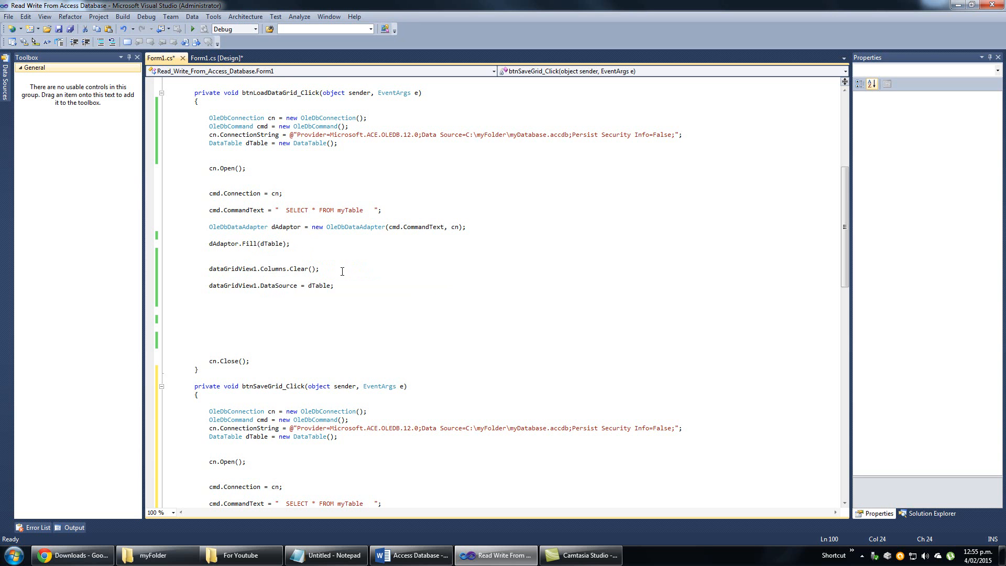
pyautogui.scroll(-3)
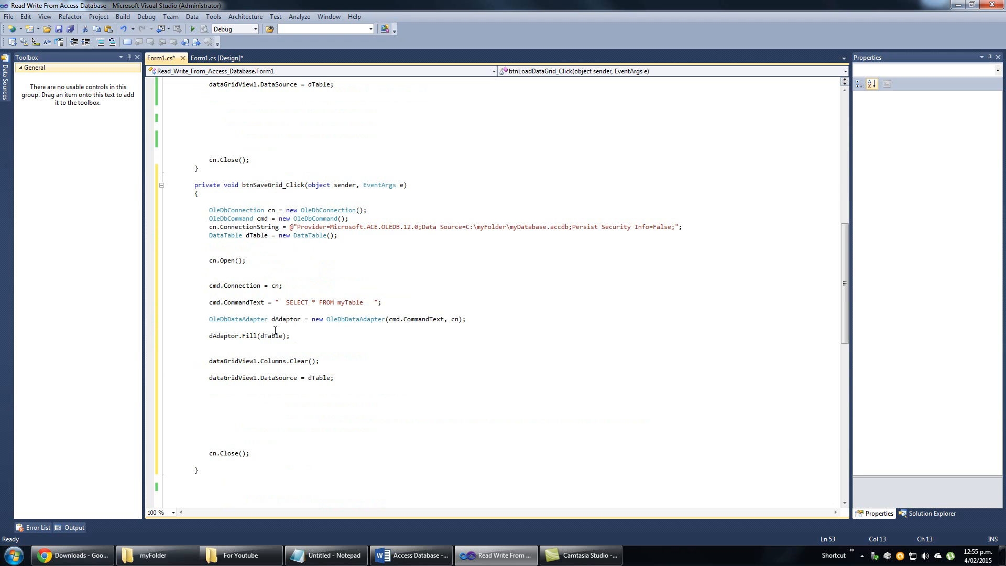
pyautogui.moveTo(308, 387)
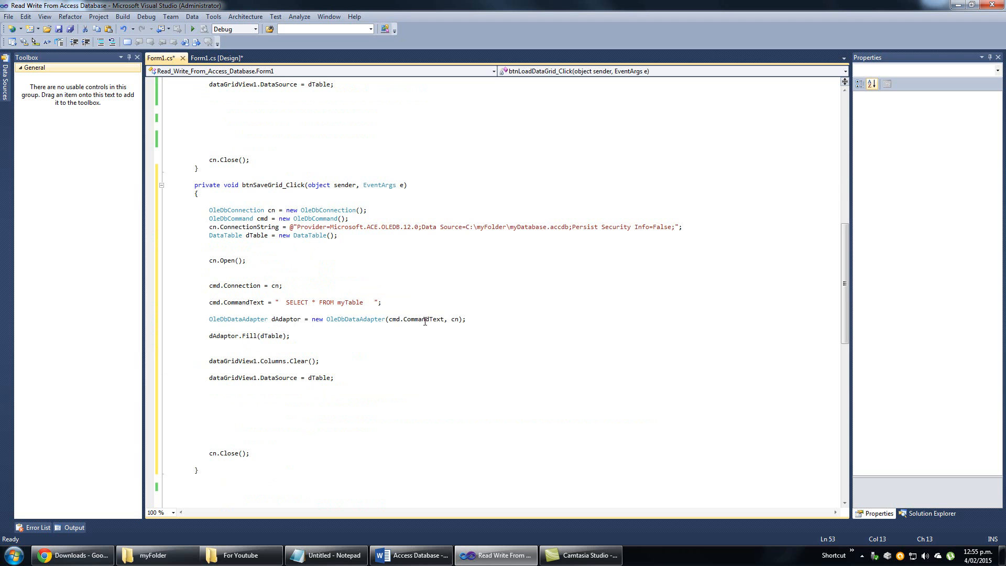
pyautogui.moveTo(225, 235)
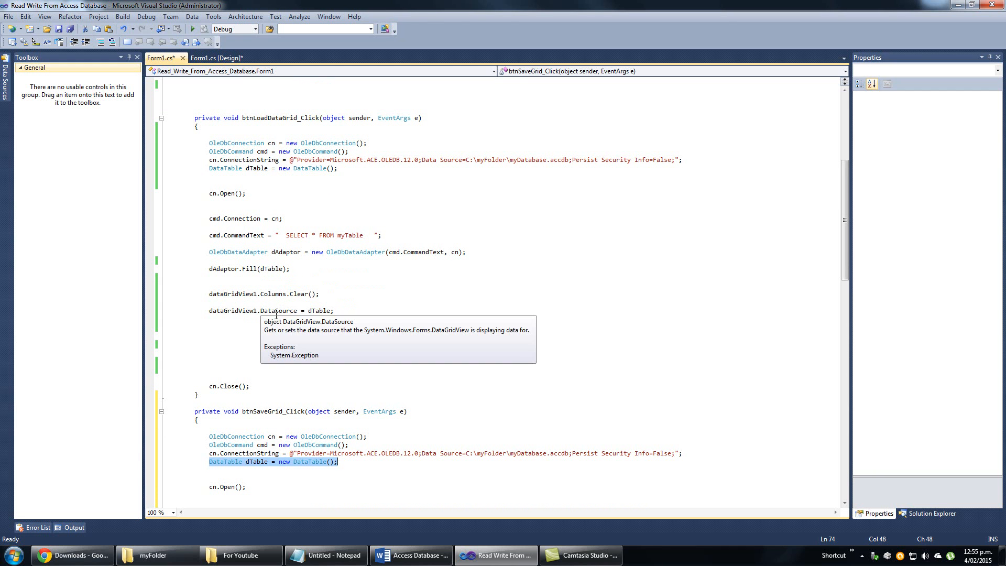
pyautogui.moveTo(317, 311)
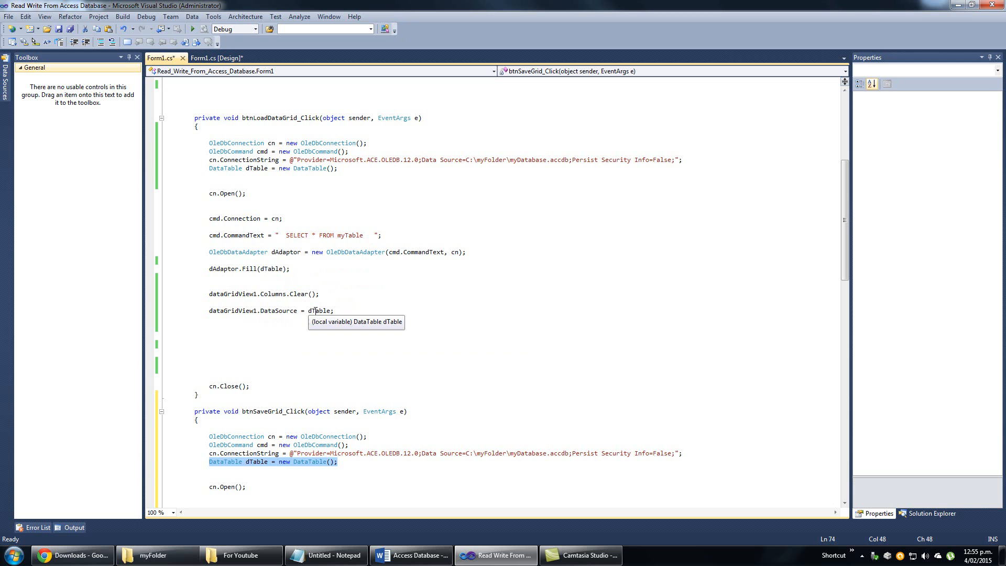
pyautogui.moveTo(269, 268)
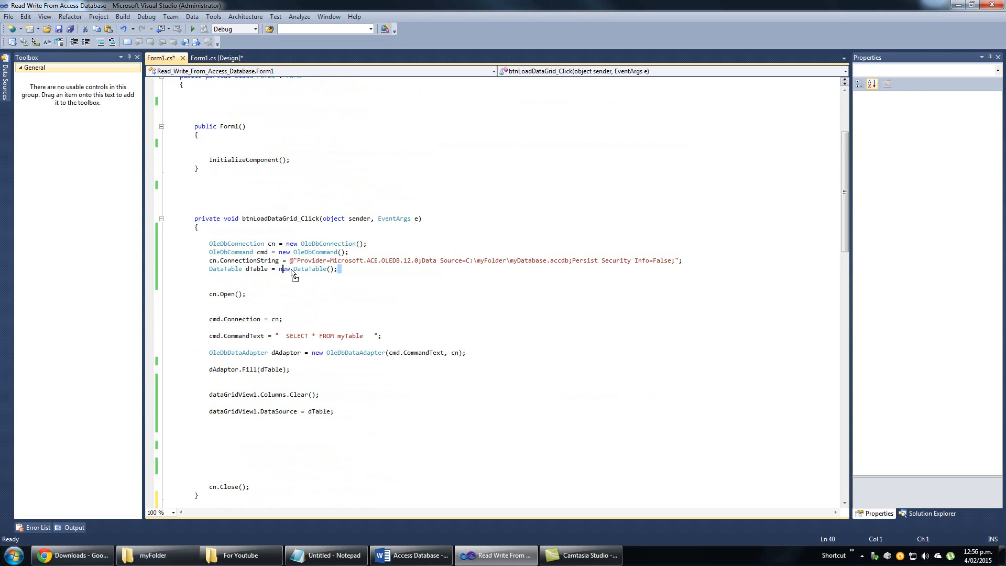
pyautogui.scroll(-3)
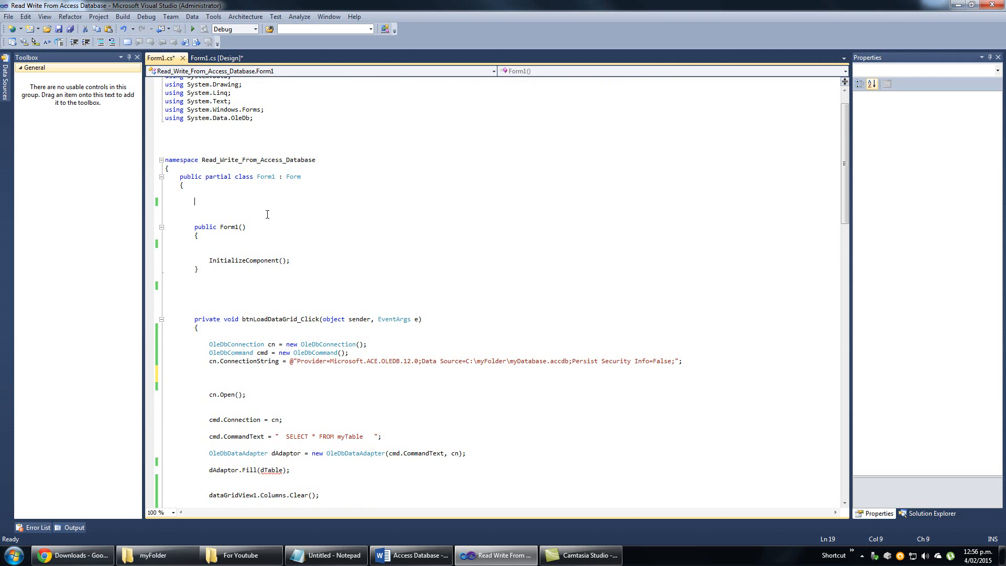
# Declare 'DataTable dTable = new DataTable();' once in the Form1 class body for both handlers.
pyautogui.write('DataTable dTable = new DataTable();')
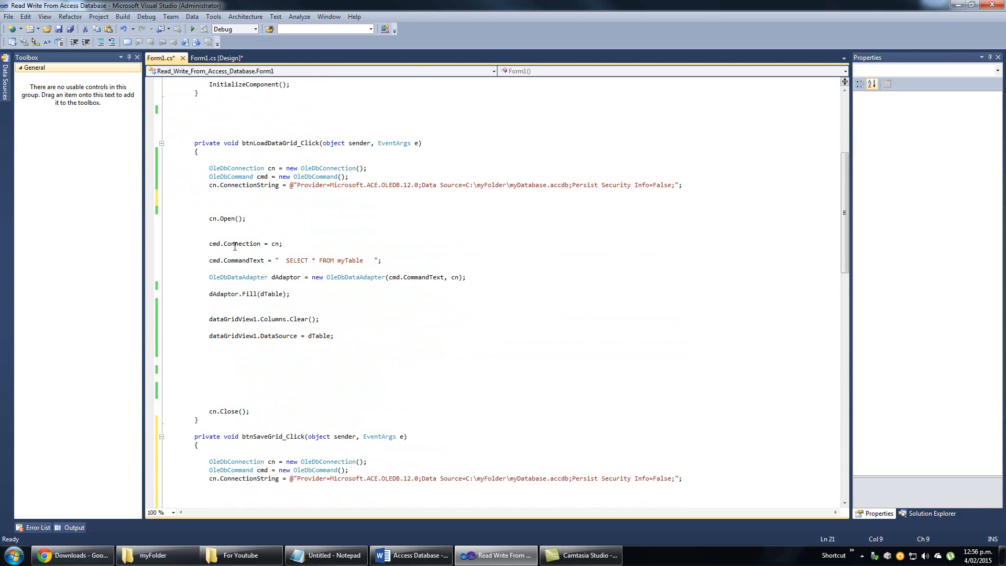
pyautogui.moveTo(315, 289)
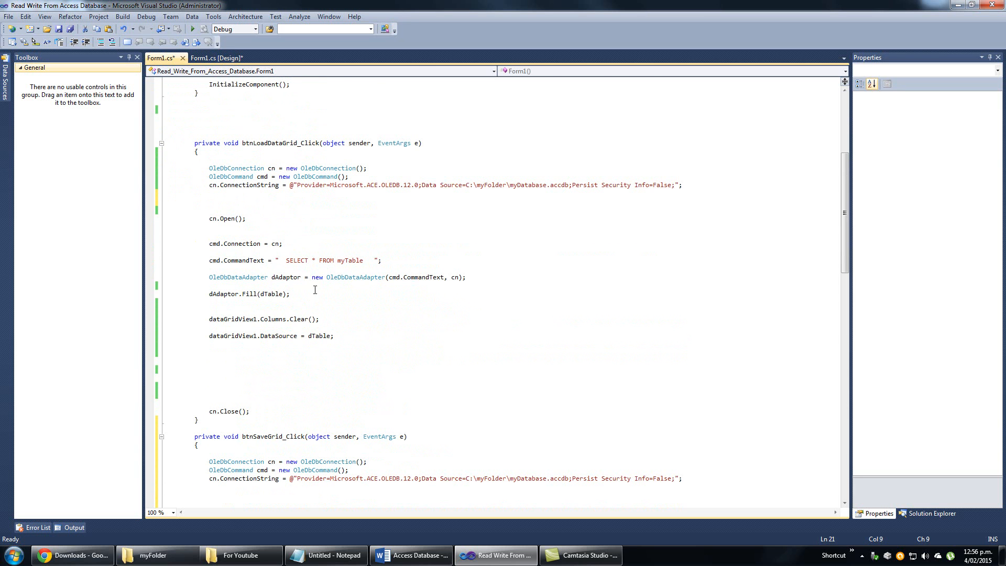
pyautogui.scroll(-3)
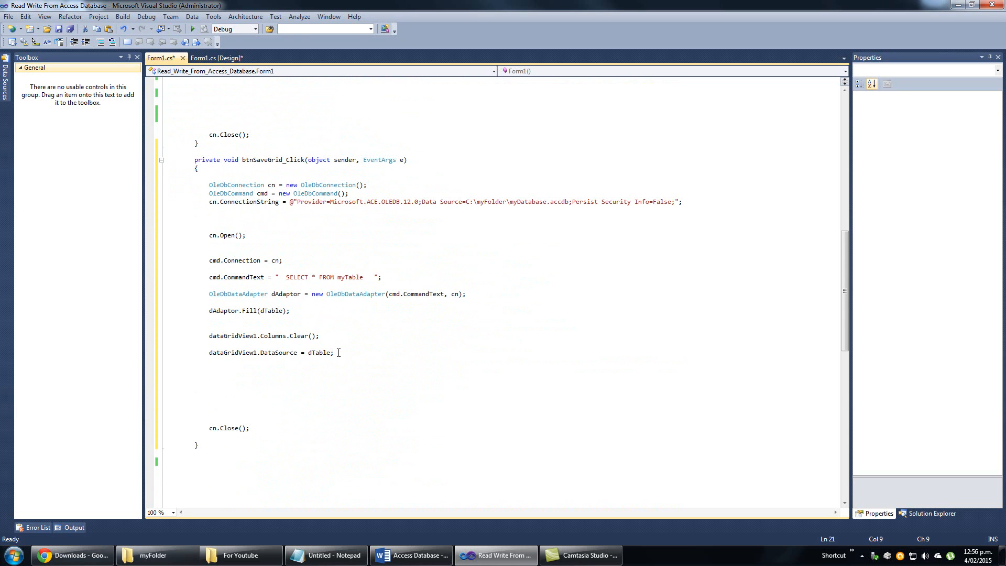
# Delete the two dataGridView1 lines in btnSaveGrid_Click and change dAdaptor.Fill to dAdaptor.Update(dTable).
pyautogui.tripleClick(269, 352)
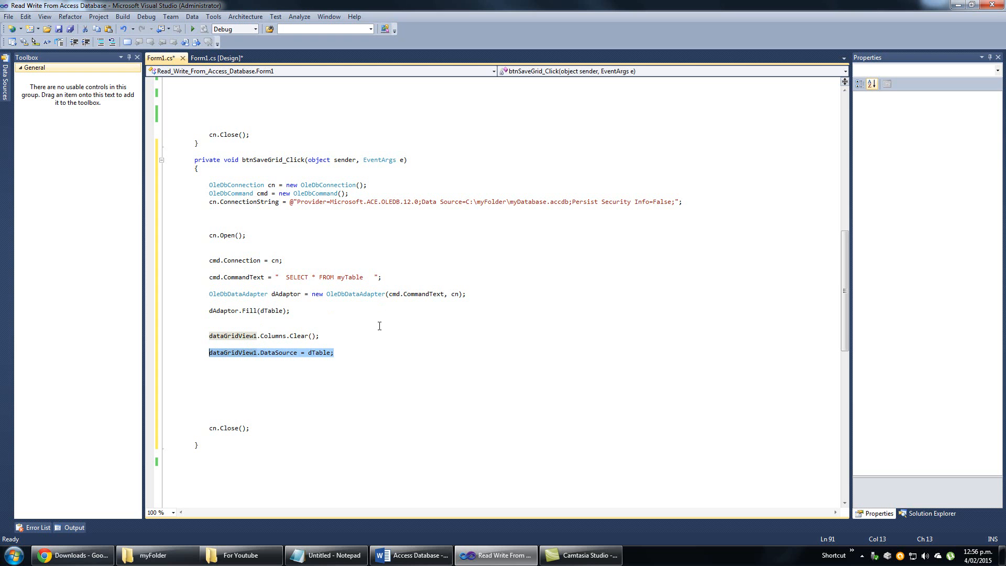
pyautogui.moveTo(319, 329)
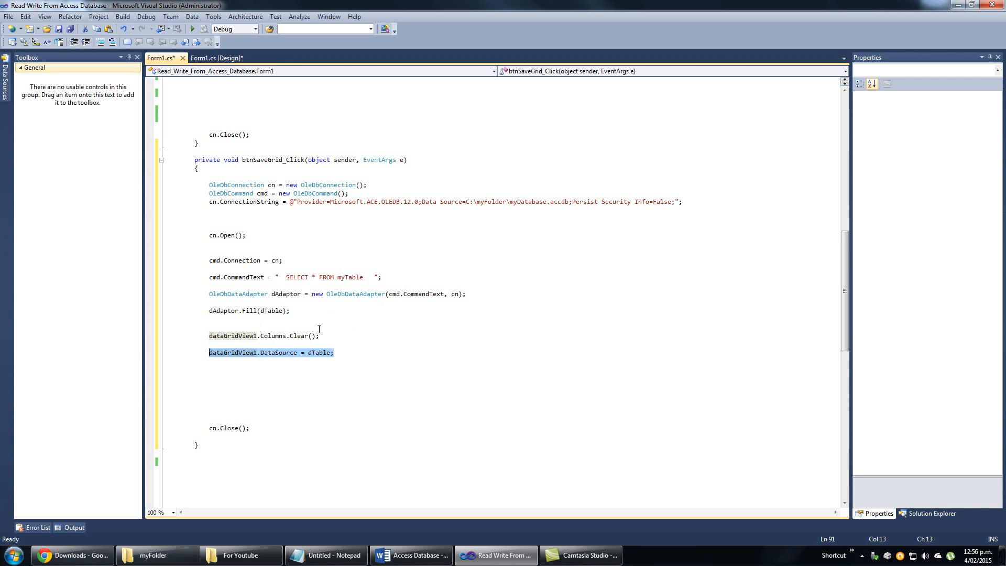
pyautogui.click(319, 336)
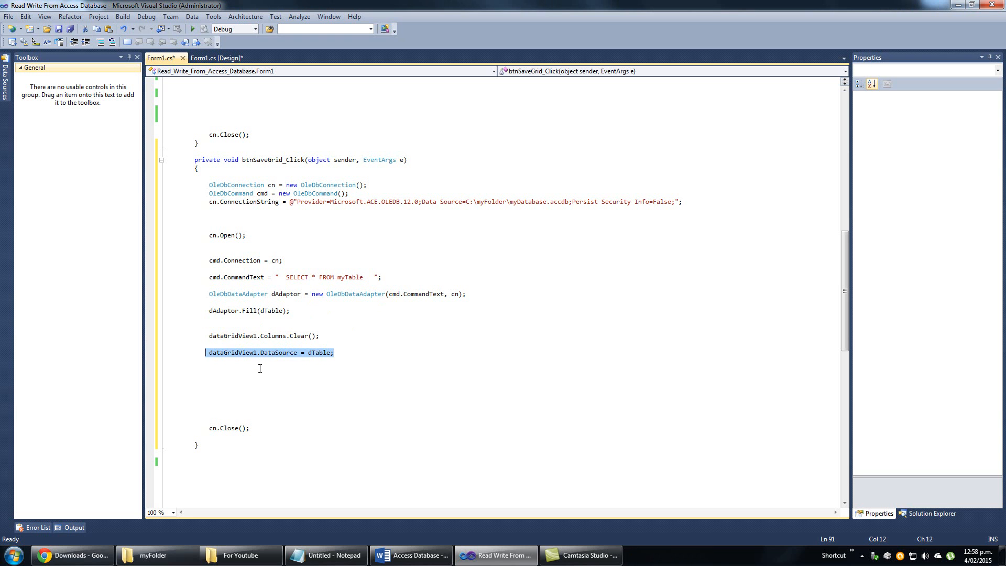
pyautogui.press('Delete')
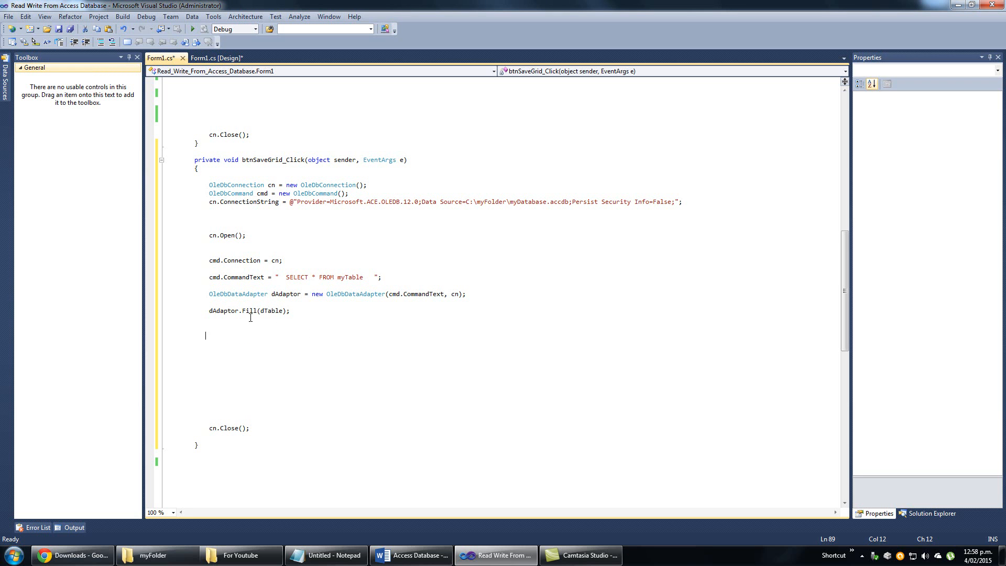
pyautogui.doubleClick(249, 311)
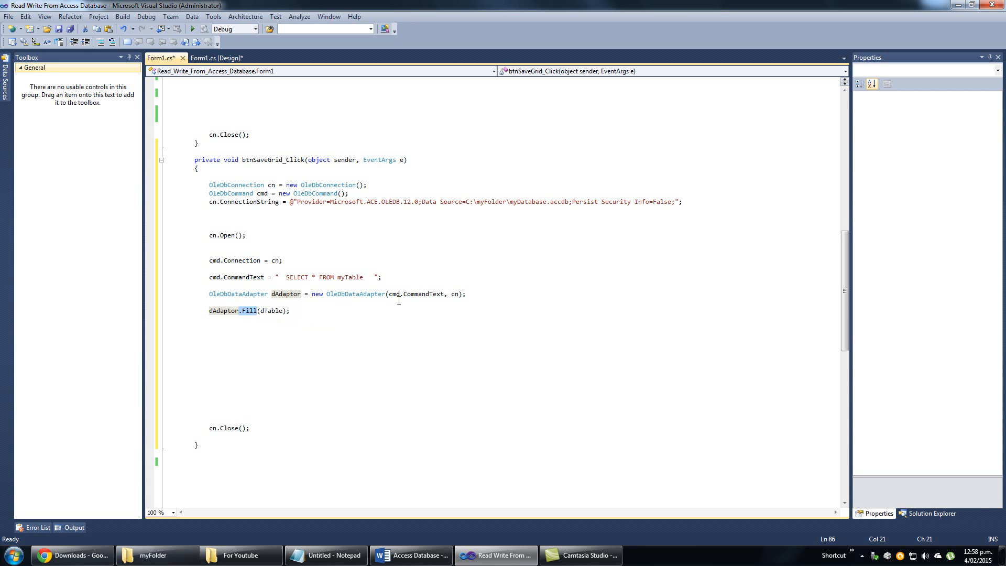
pyautogui.write('up')
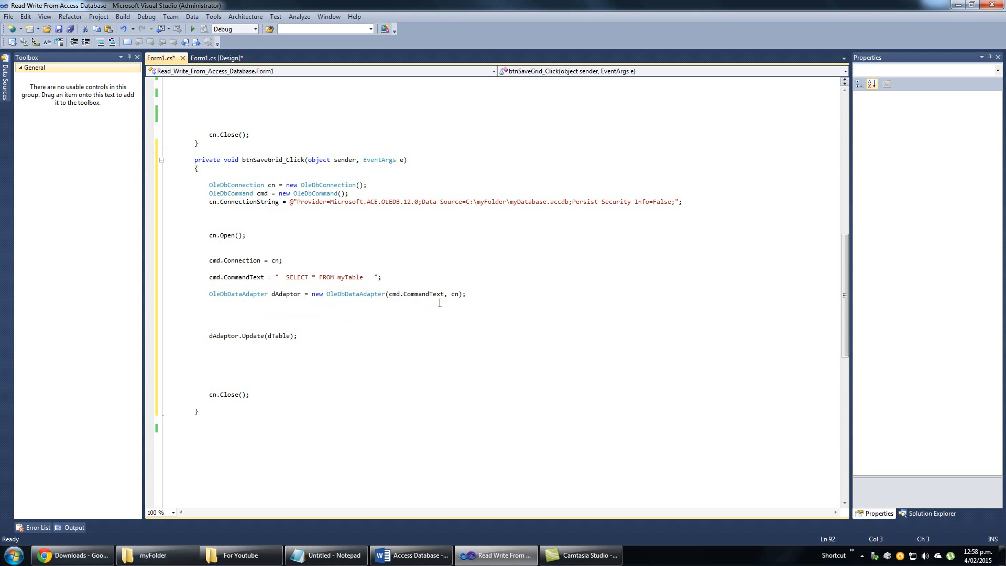
pyautogui.moveTo(300, 304)
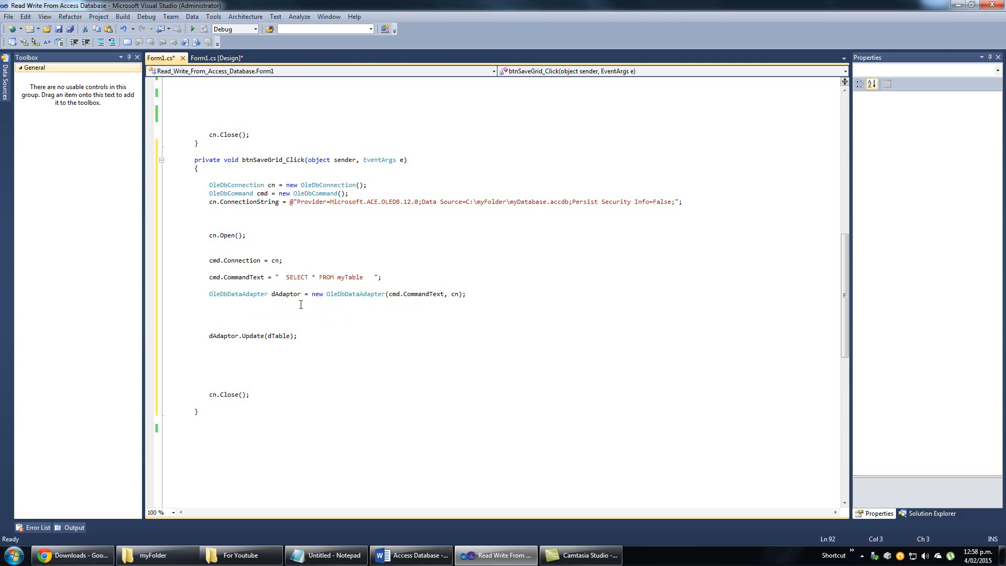
pyautogui.moveTo(300, 277)
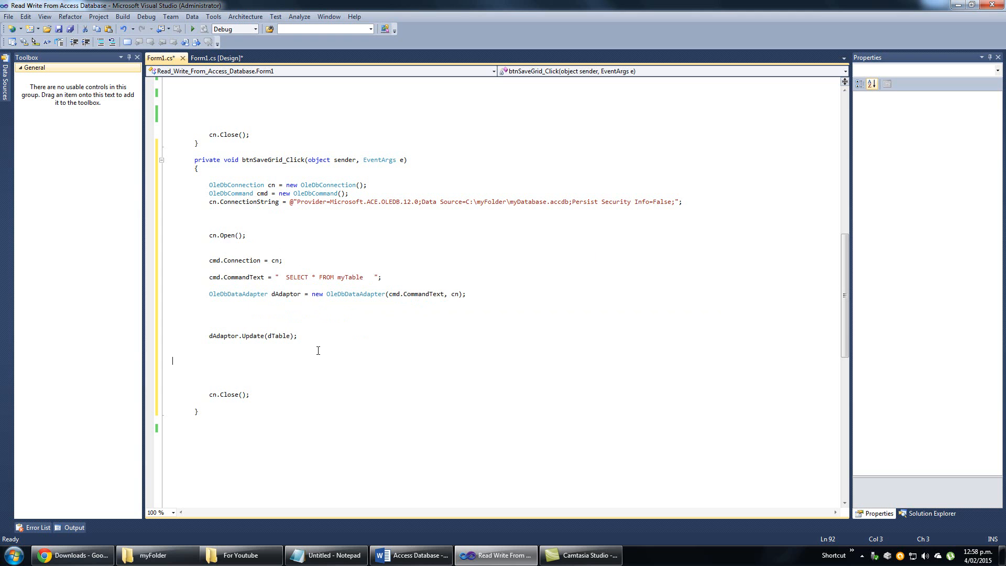
pyautogui.moveTo(330, 345)
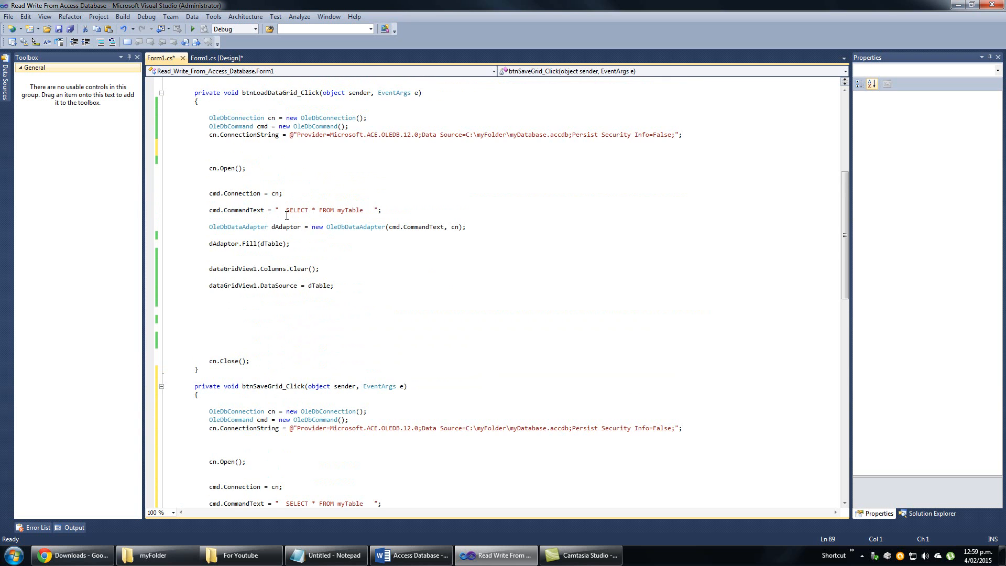
# Run the form, edit a phone number to 454 and hit Save Grid, raising the UpdateCommand InvalidOperationException.
pyautogui.scroll(-3)
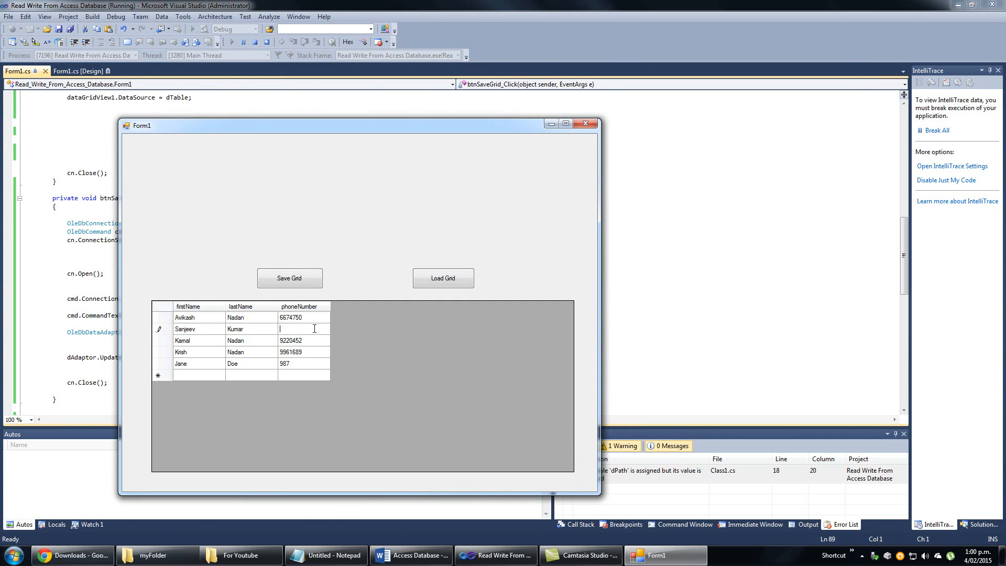
pyautogui.write('454')
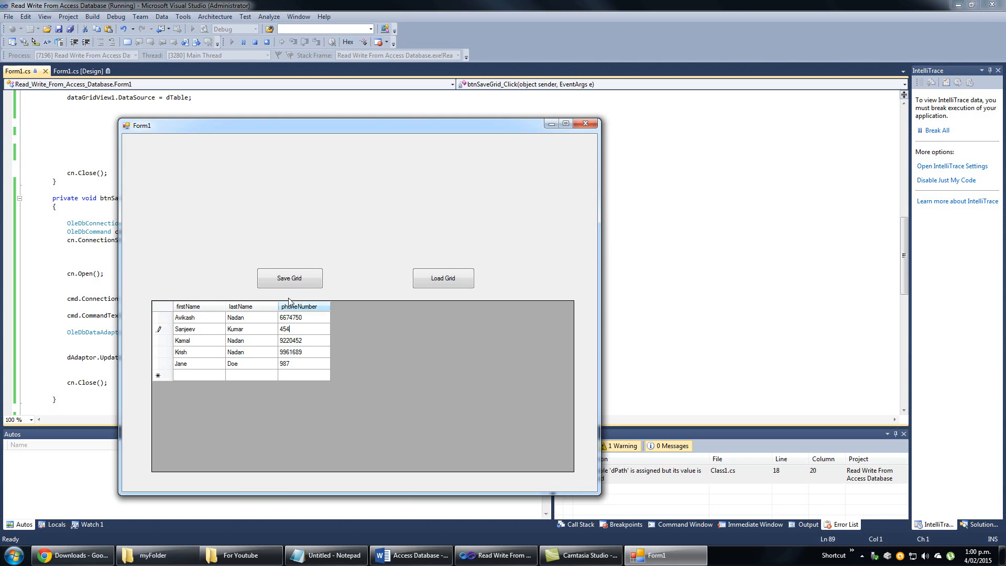
pyautogui.click(290, 278)
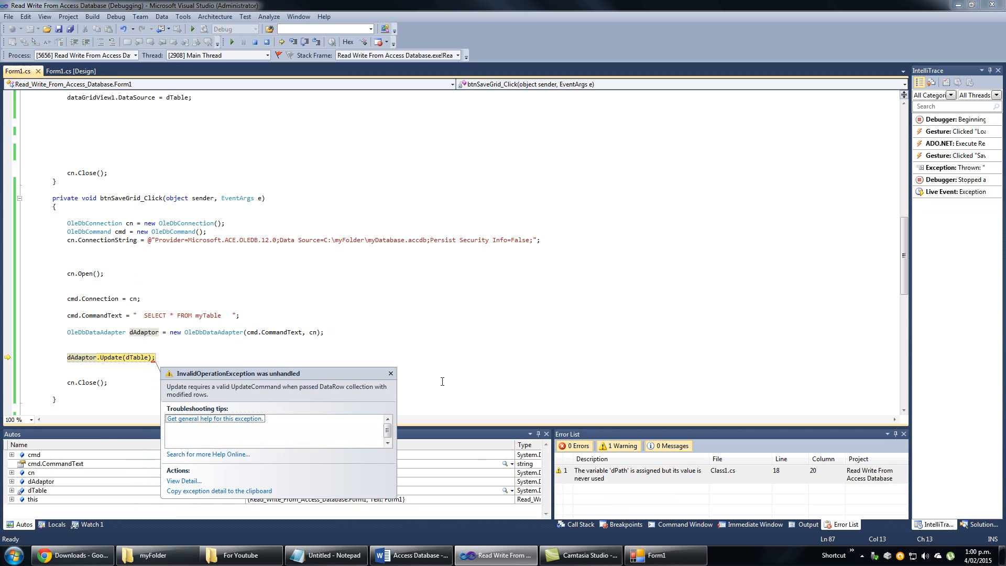
pyautogui.moveTo(238, 390)
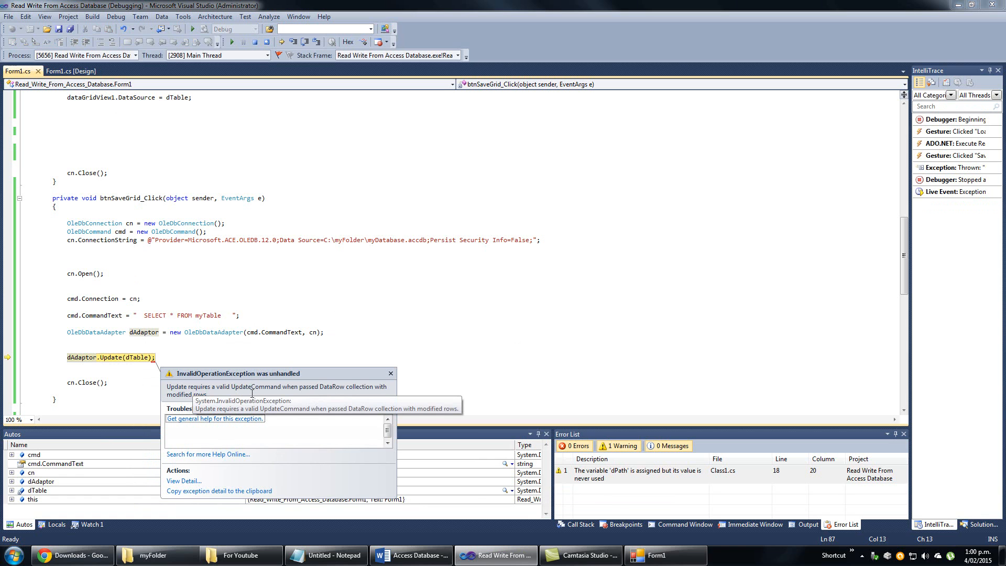
pyautogui.moveTo(287, 403)
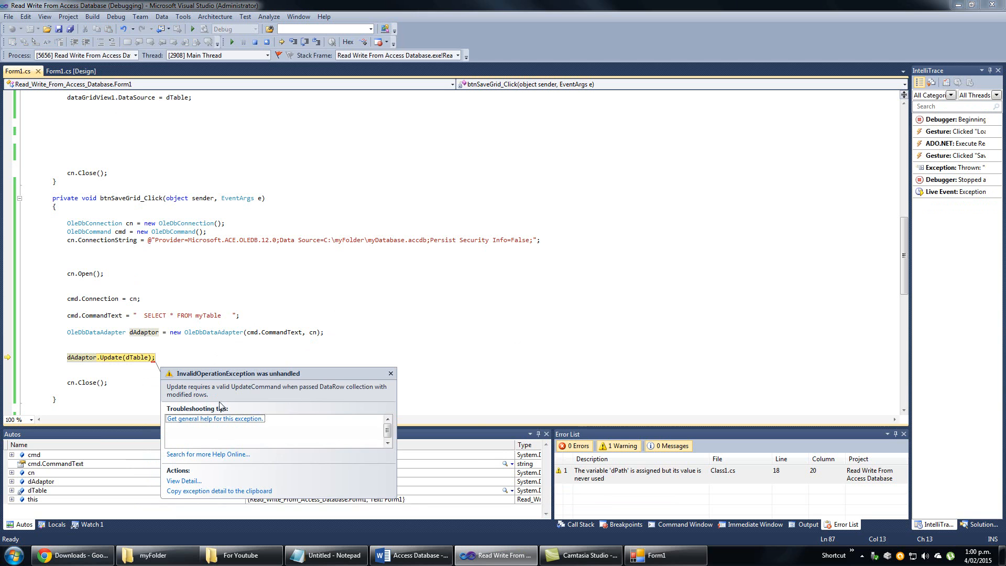
pyautogui.moveTo(270, 306)
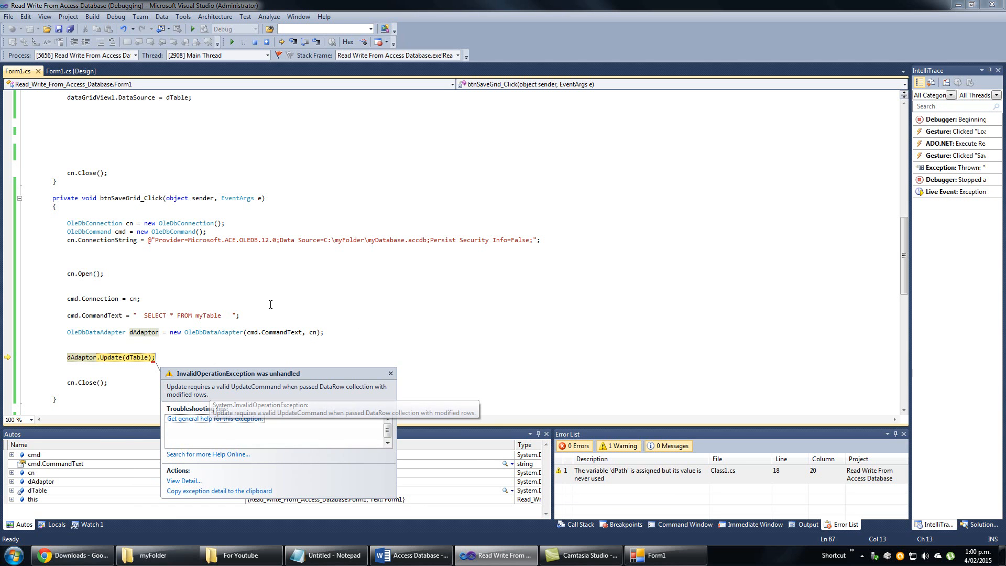
pyautogui.moveTo(199, 343)
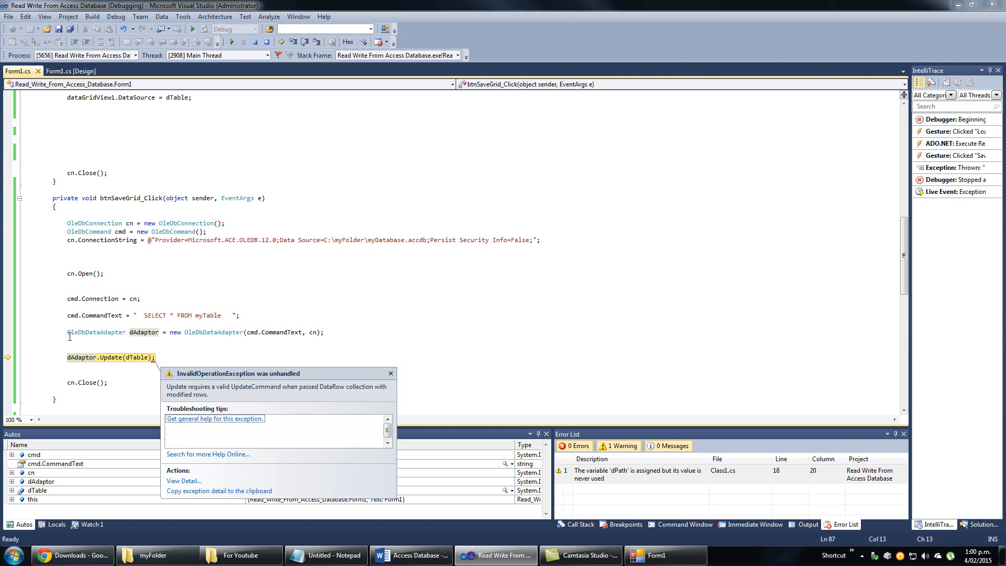
pyautogui.moveTo(306, 380)
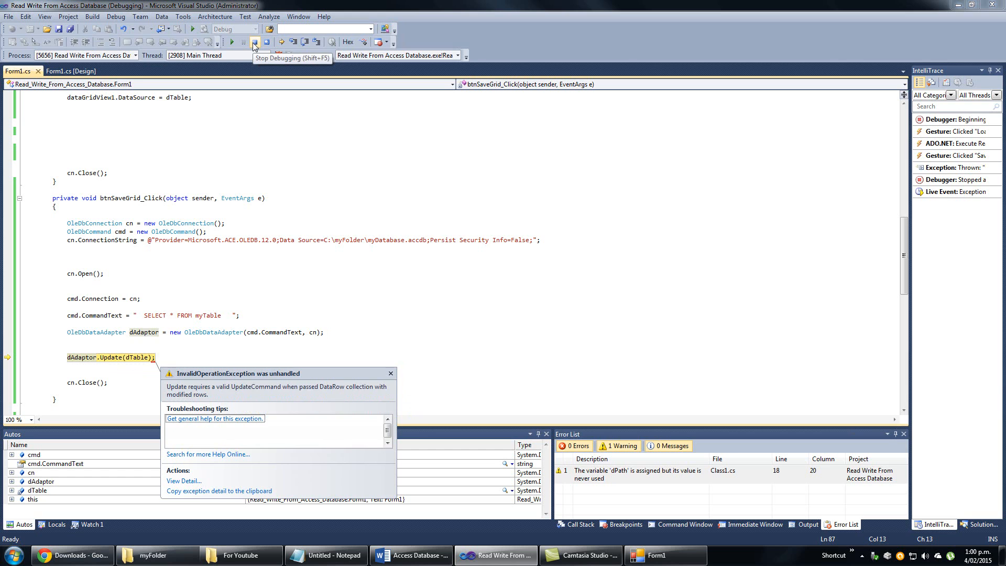
# Stop debugging and declare 'OleDbCommandBuilder builder = new OleDbCommandBuilder();' before the Update call.
pyautogui.click(254, 41)
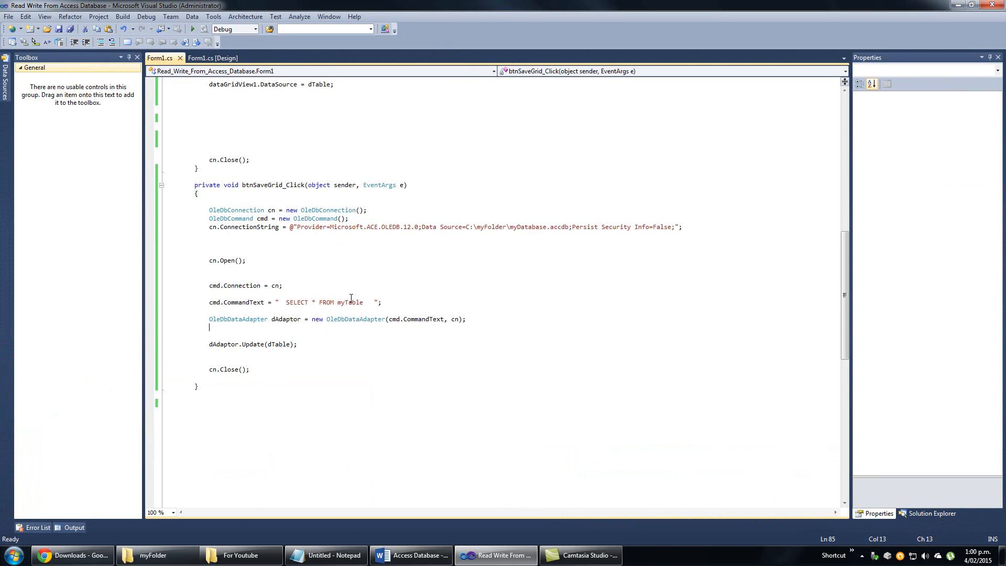
pyautogui.press('enter')
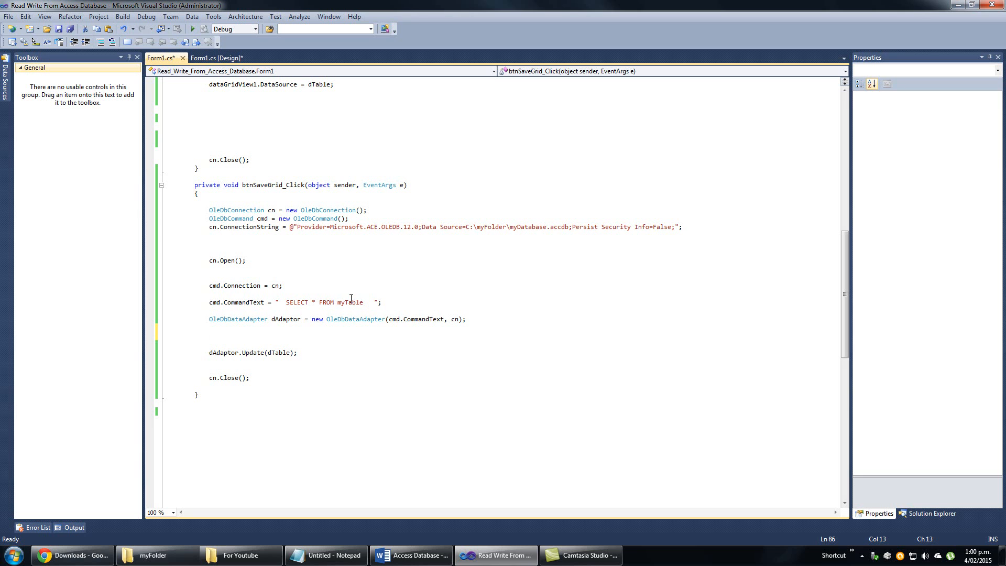
pyautogui.moveTo(238, 320)
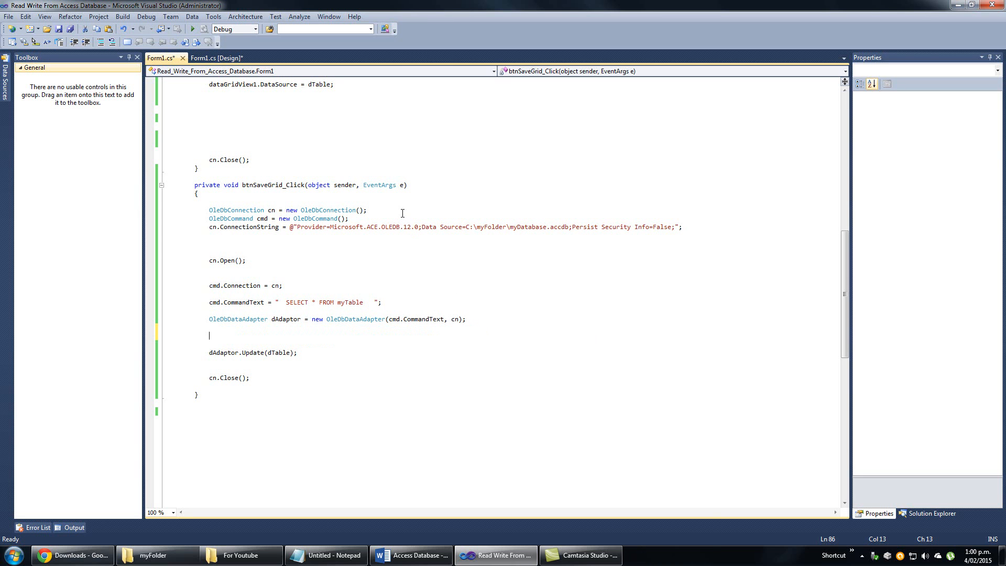
pyautogui.write('ol')
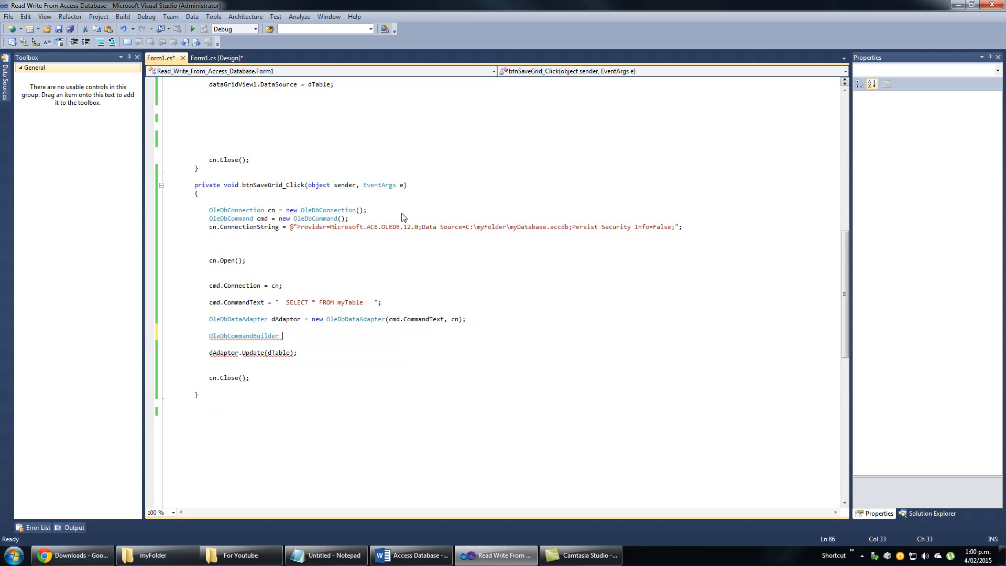
pyautogui.write('builder = ne')
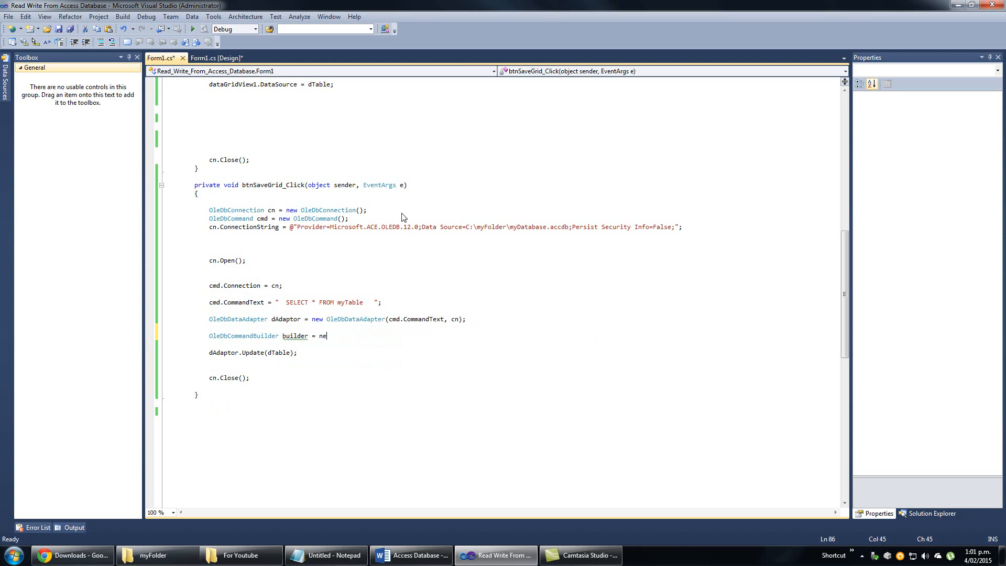
pyautogui.write('w OleDbCommandBuilder')
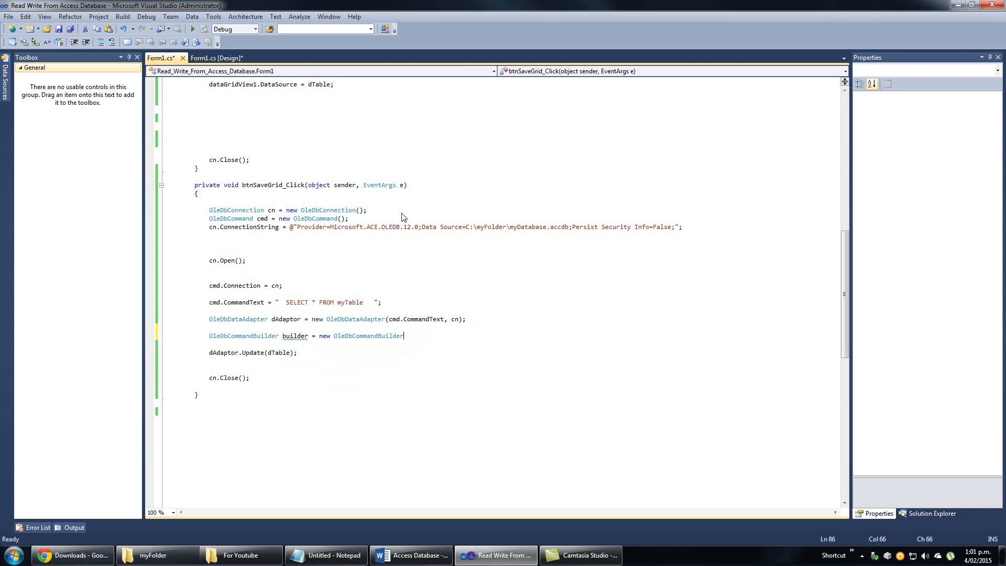
pyautogui.write('();')
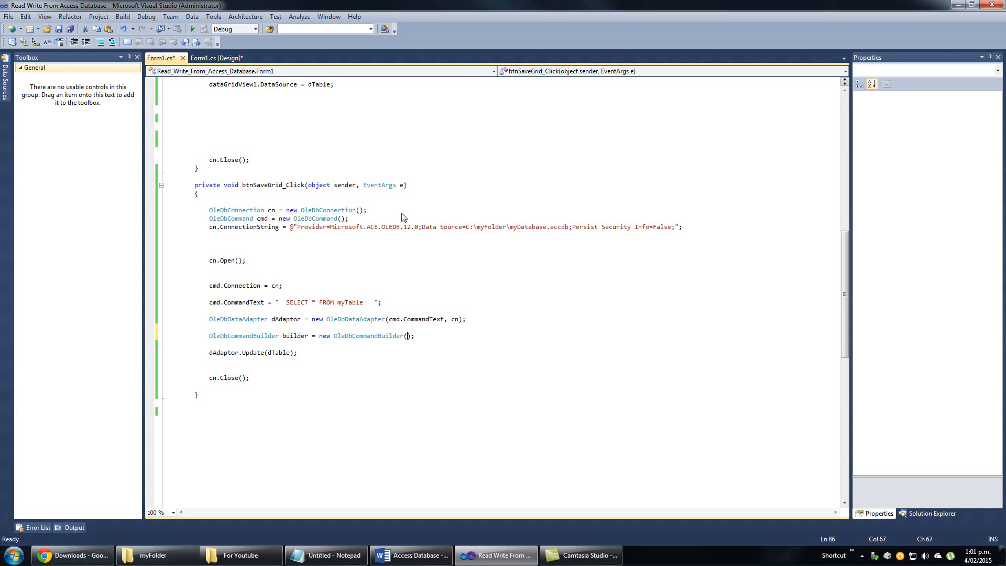
# Start entering the data adapter reference with IntelliSense.
pyautogui.write('a')
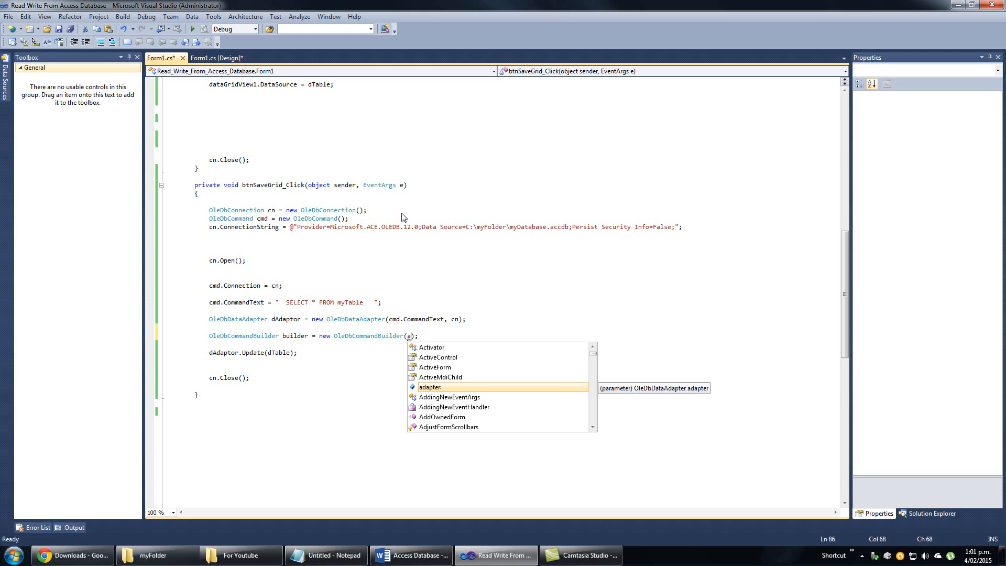
pyautogui.write('Ad')
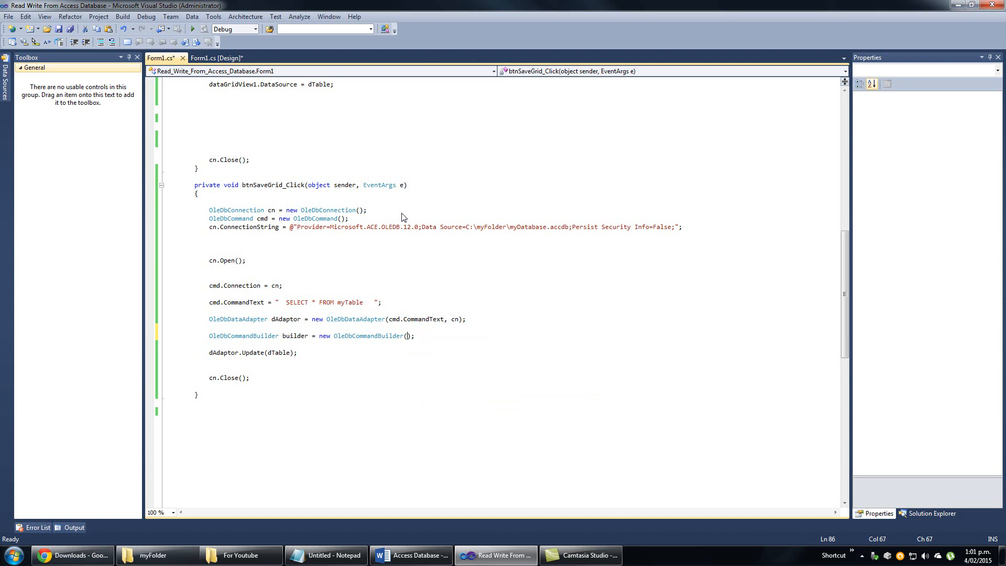
pyautogui.write('da')
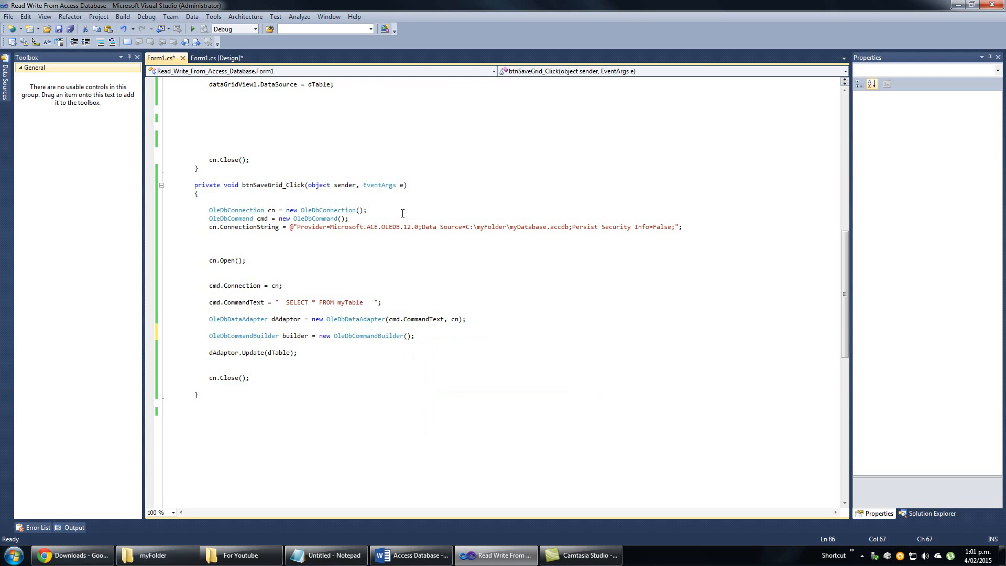
# Pass dAdaptor to the OleDbCommandBuilder constructor, note dTable in Update, and run the app.
pyautogui.doubleClick(286, 319)
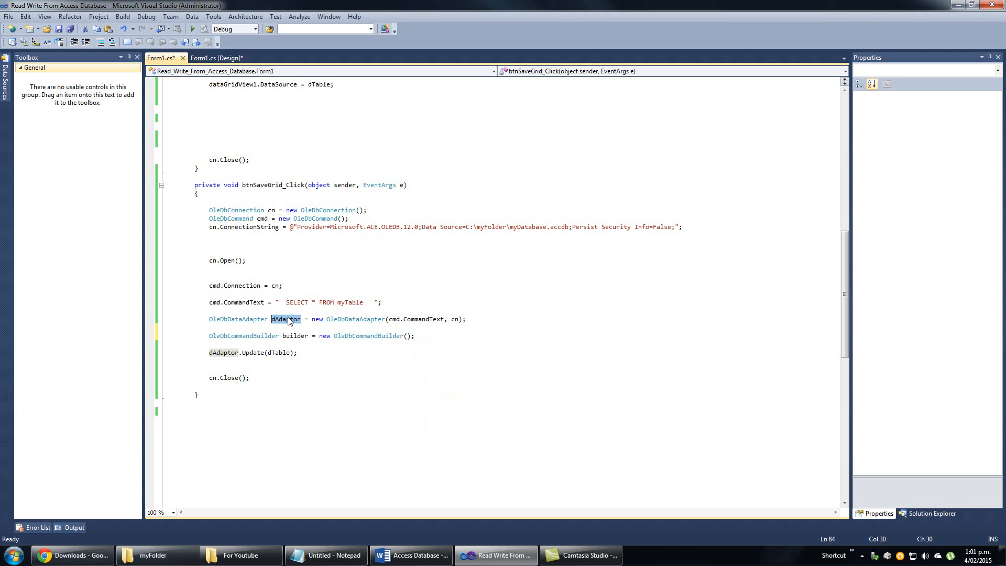
pyautogui.click(406, 336)
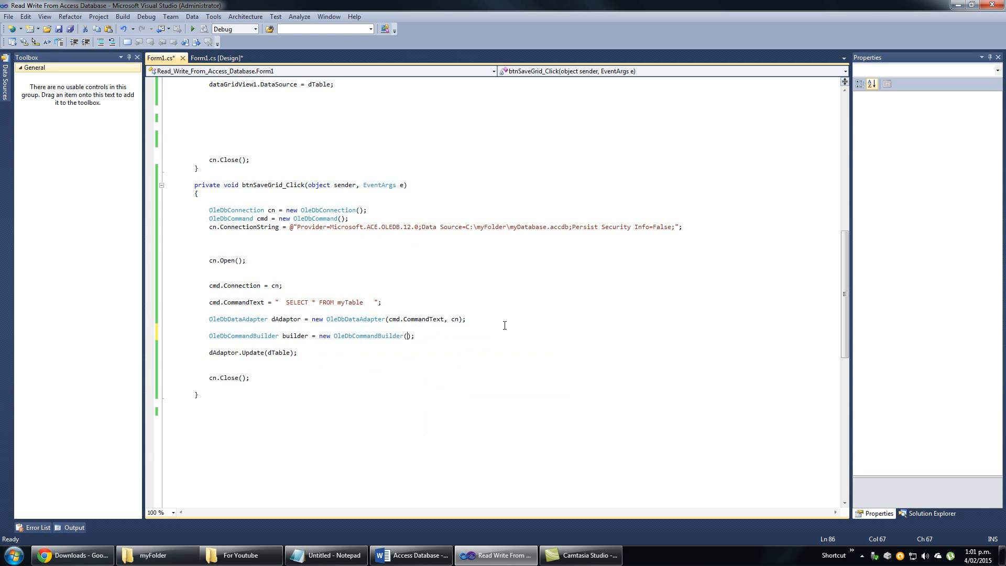
pyautogui.write('dAdaptor')
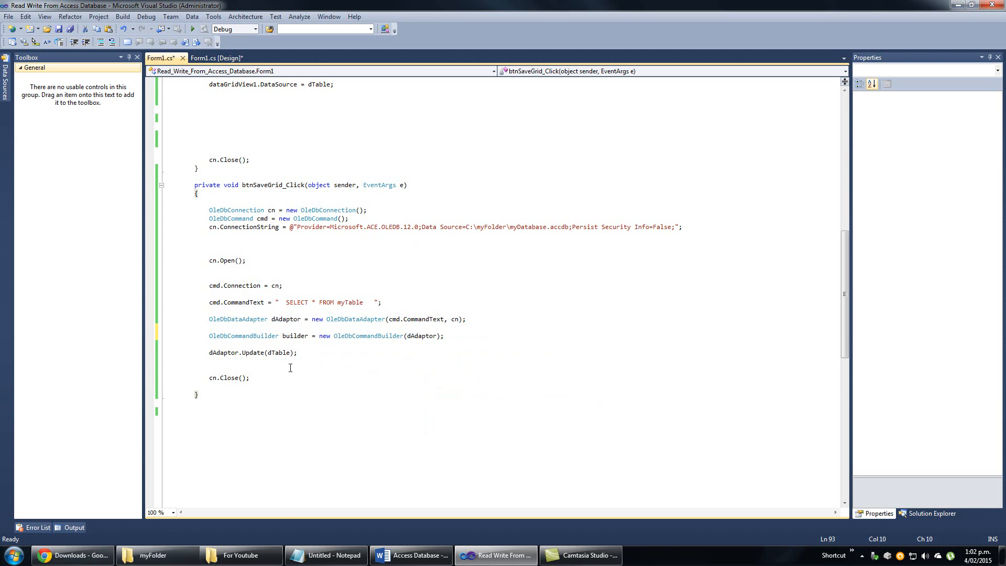
pyautogui.moveTo(215, 352)
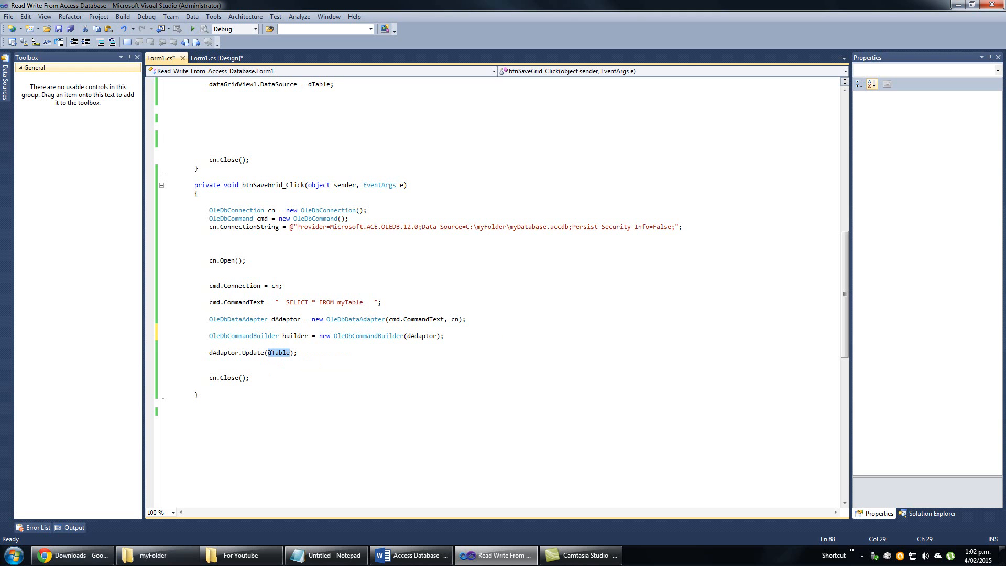
pyautogui.click(278, 353)
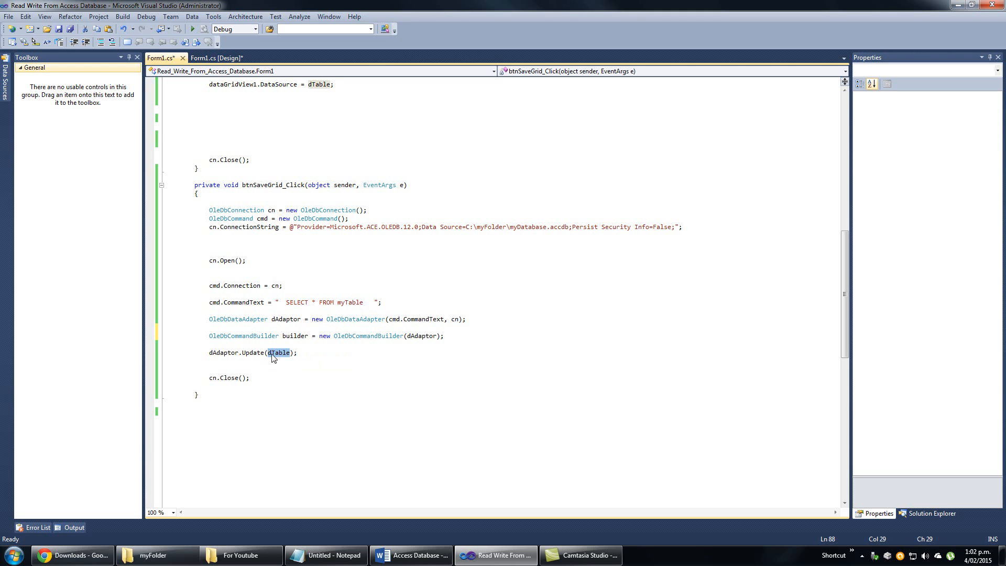
pyautogui.moveTo(286, 361)
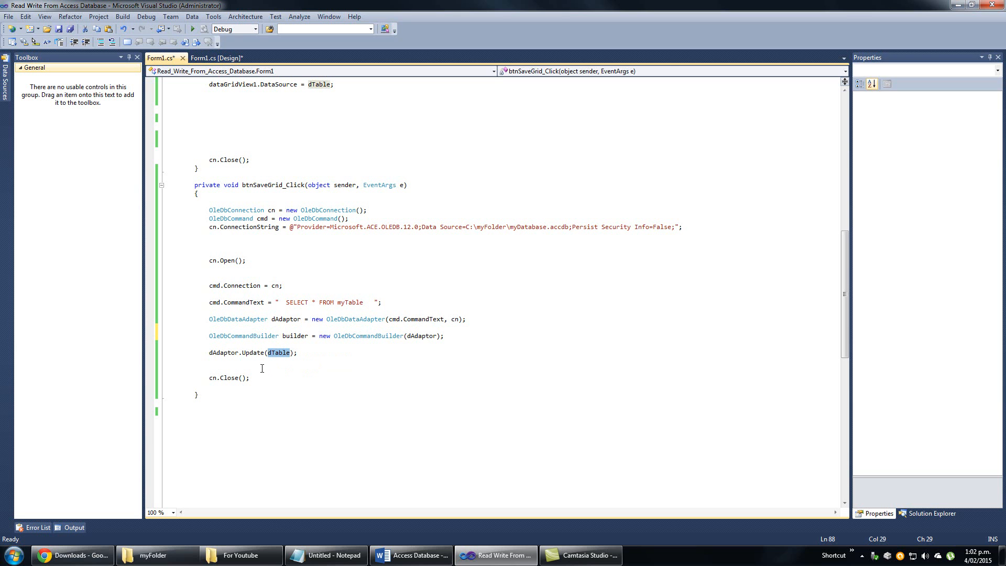
pyautogui.moveTo(228, 352)
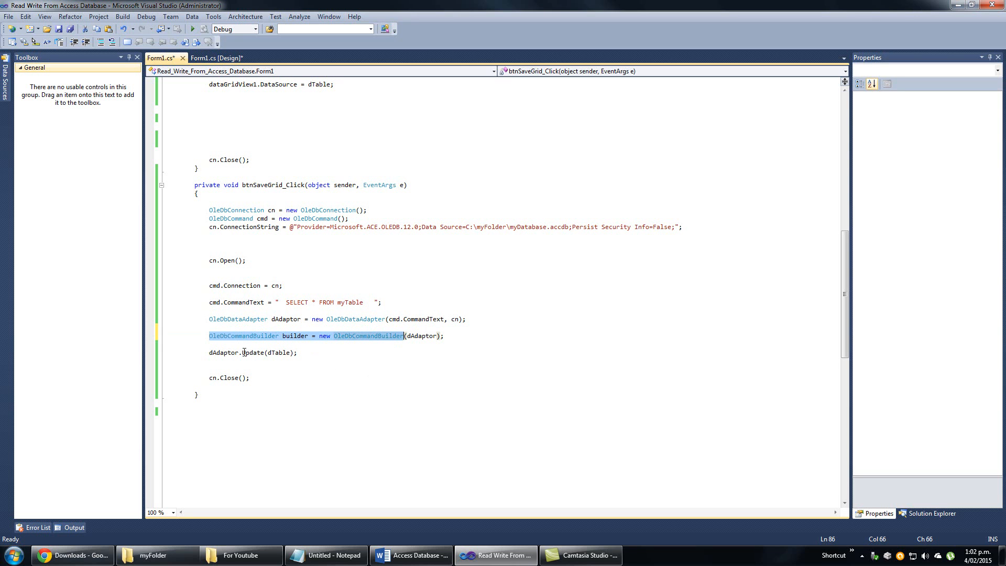
pyautogui.click(242, 352)
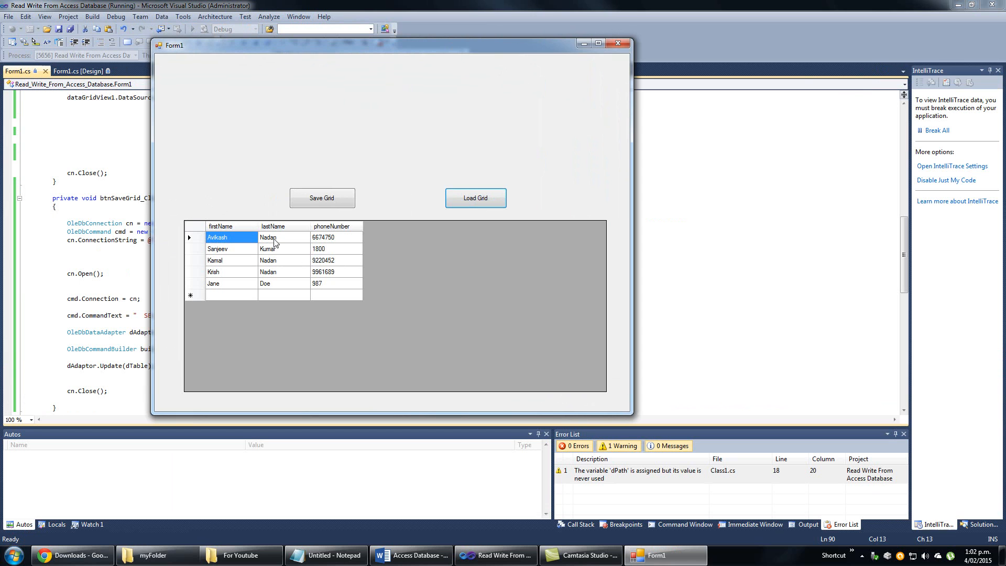
pyautogui.click(337, 260)
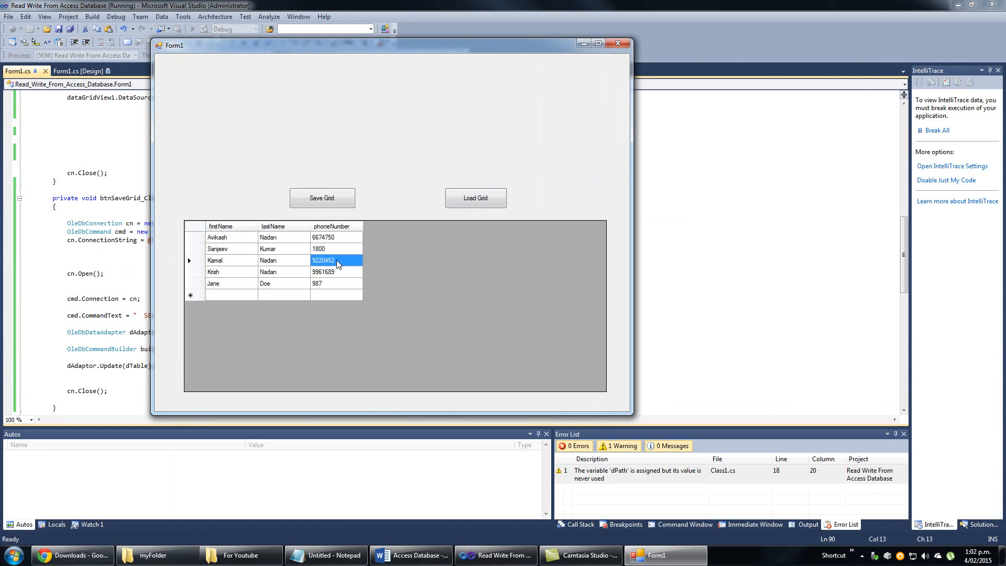
pyautogui.moveTo(392, 45); pyautogui.dragTo(514, 30)
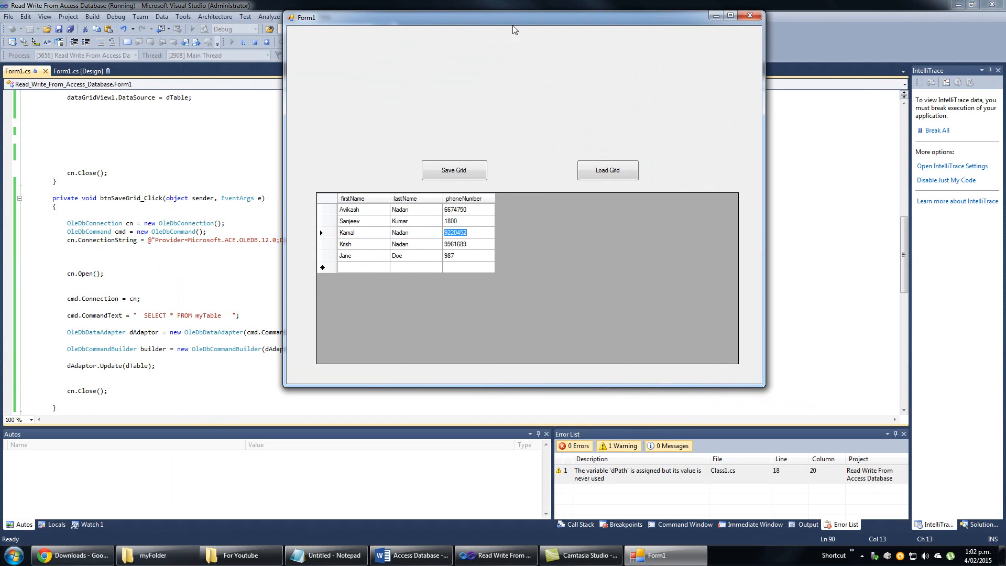
pyautogui.write('1111')
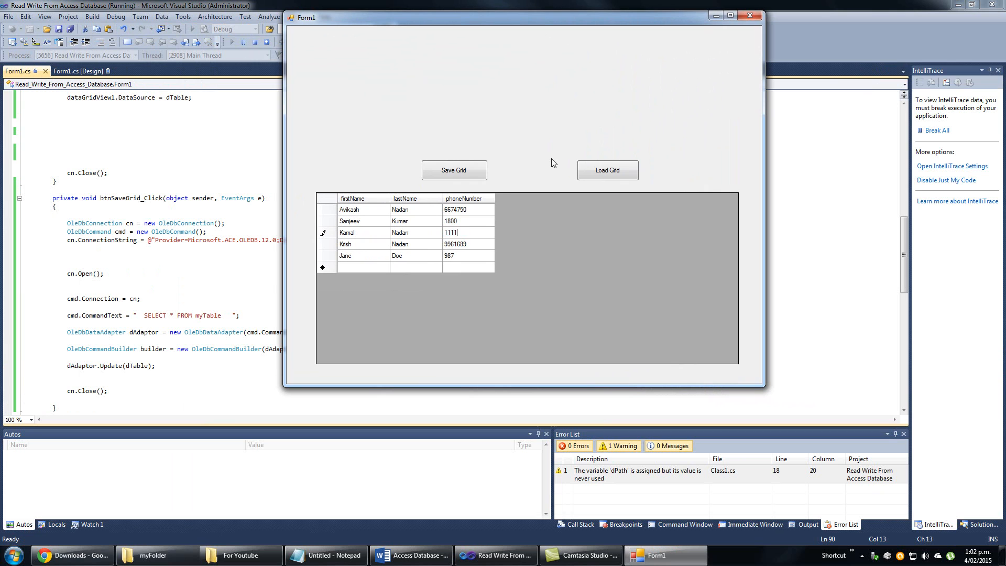
pyautogui.click(363, 232)
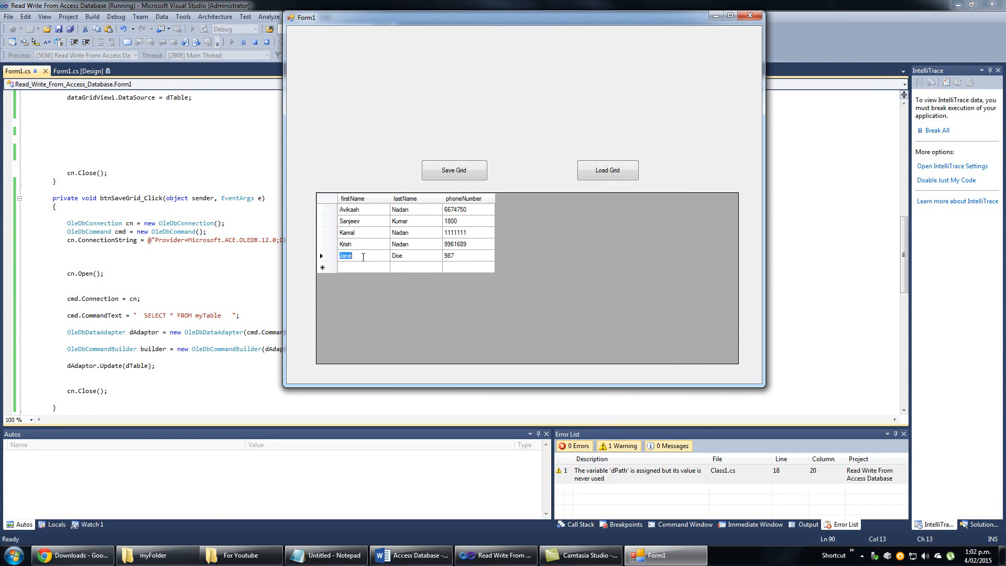
pyautogui.write('hfhgfhgf')
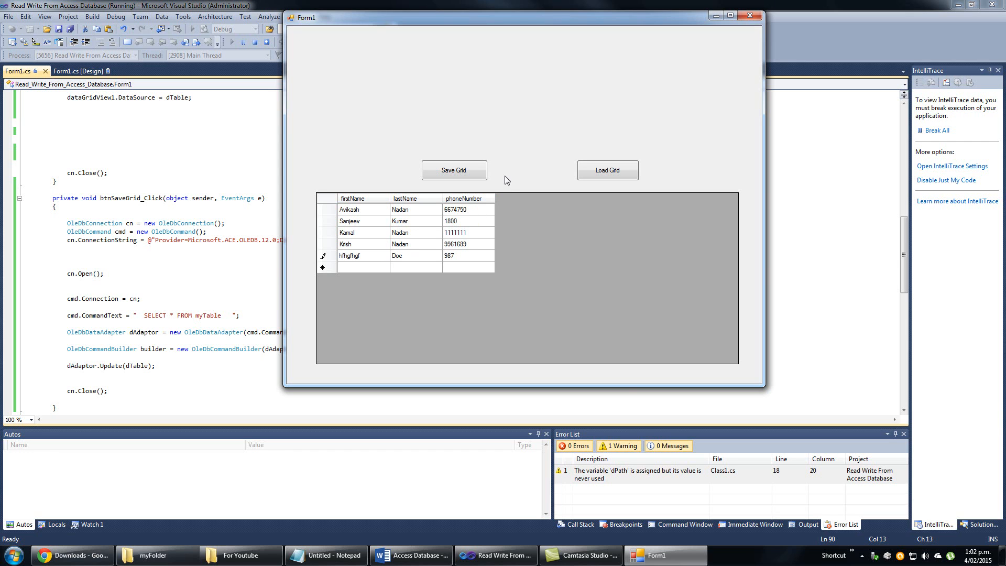
pyautogui.click(351, 210)
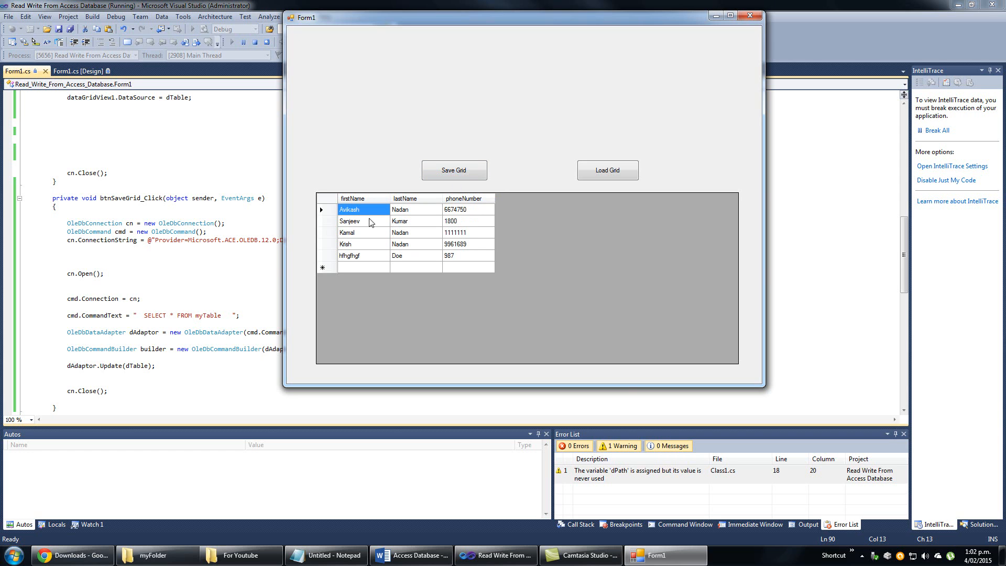
pyautogui.moveTo(137, 365)
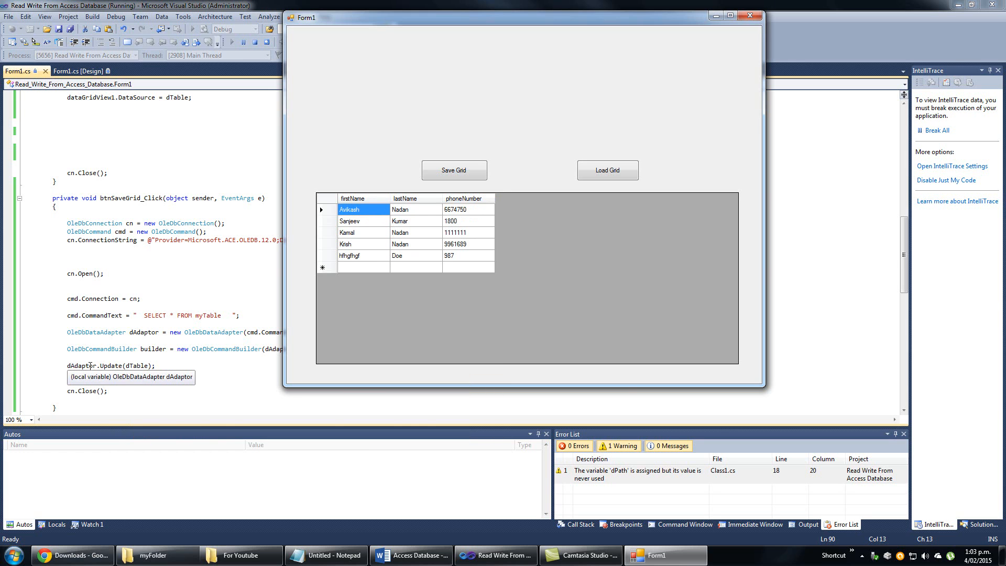
pyautogui.moveTo(119, 365)
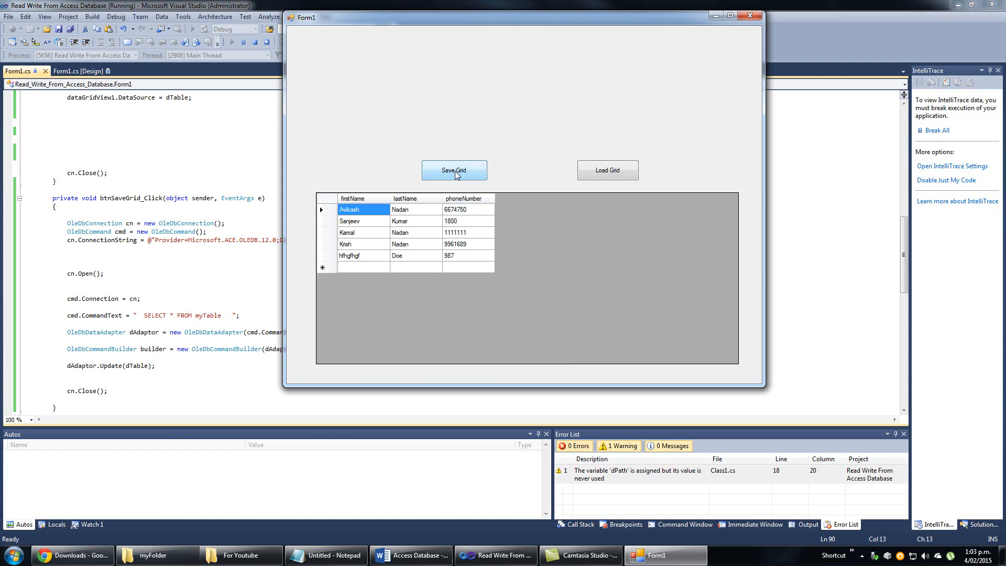
pyautogui.moveTo(454, 221)
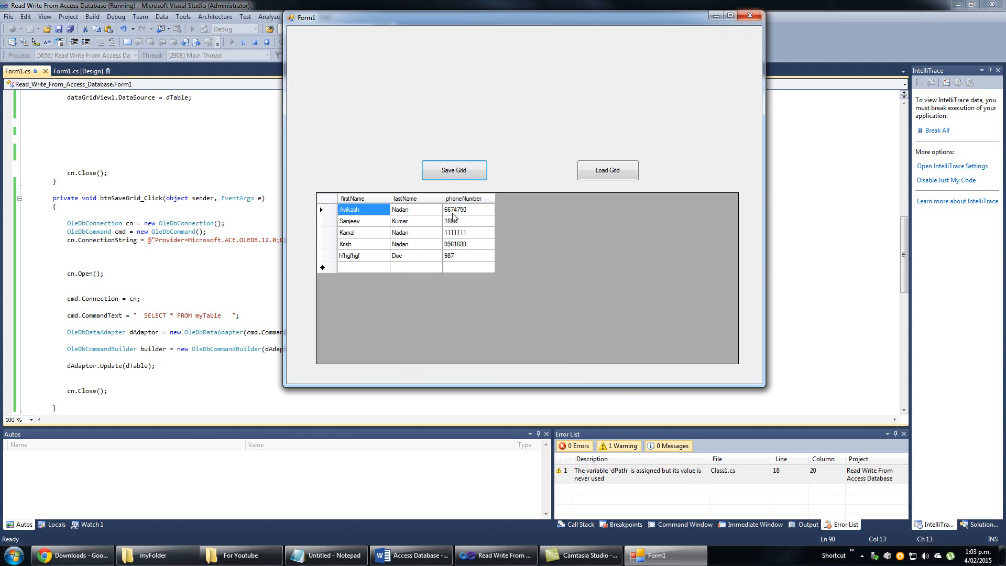
pyautogui.moveTo(471, 240)
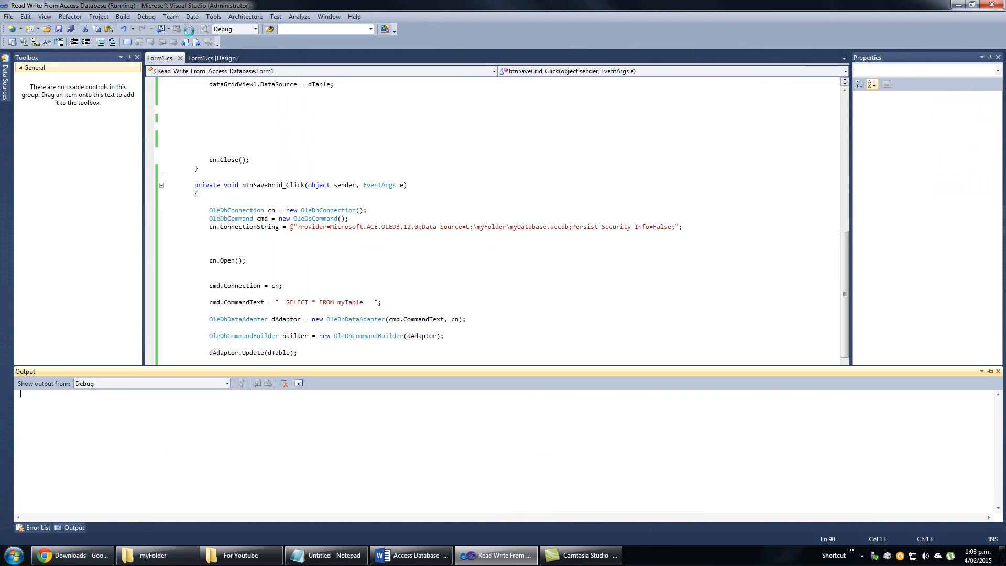
# Reload the grid with Load Grid to confirm 1111111 and hfhgfhgf were saved.
pyautogui.click(378, 213)
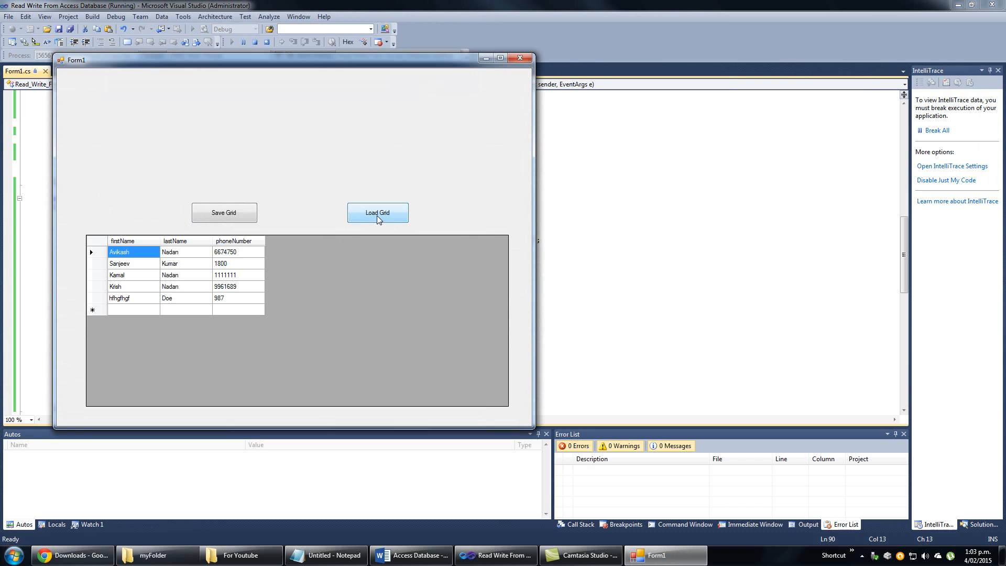